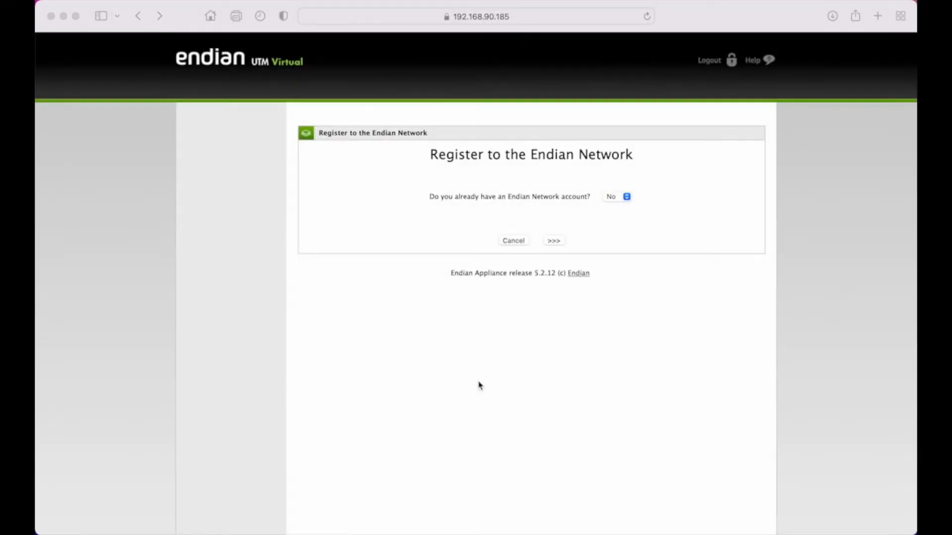
pyautogui.moveTo(364, 310)
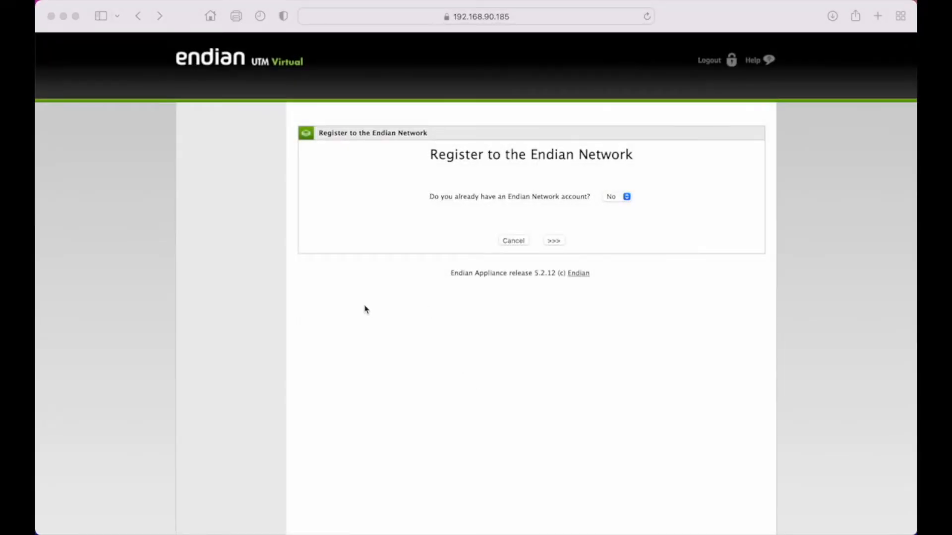
pyautogui.moveTo(470, 337)
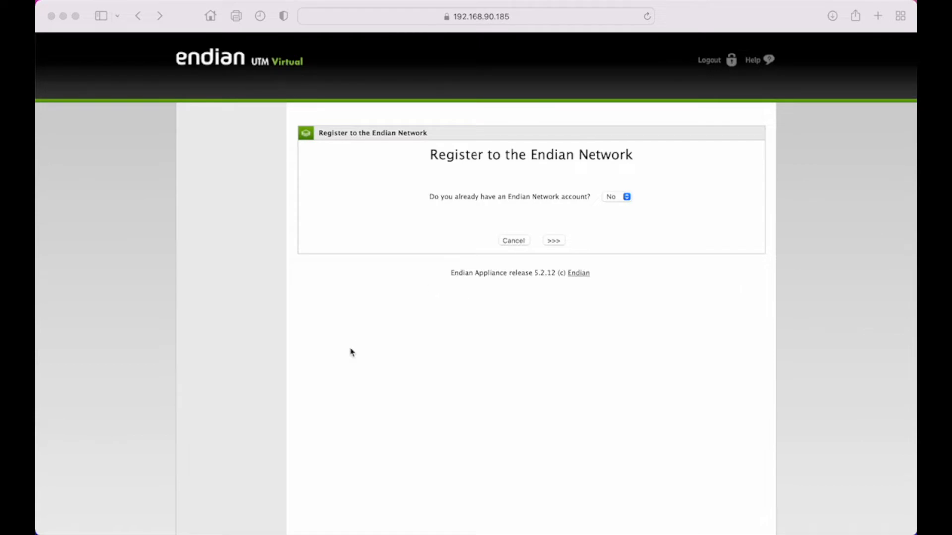
pyautogui.moveTo(435, 352)
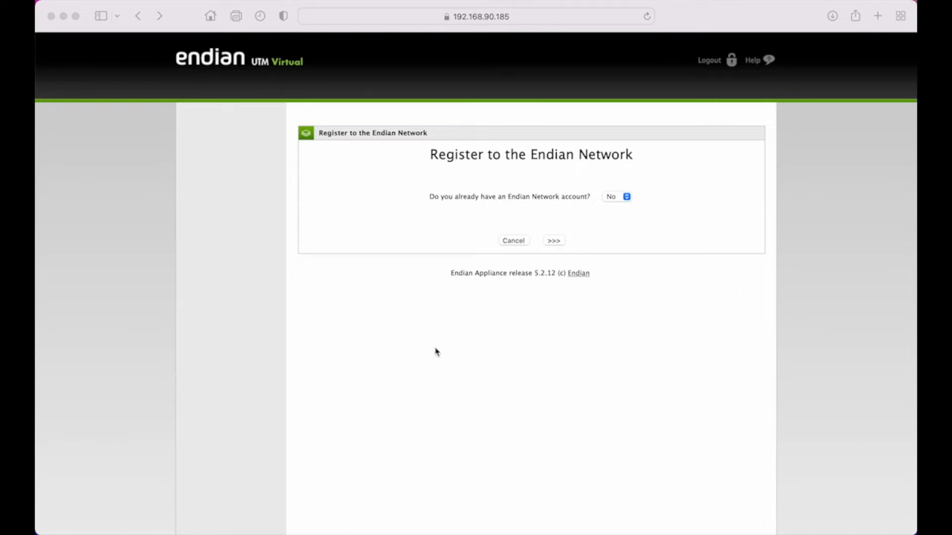
pyautogui.moveTo(382, 333)
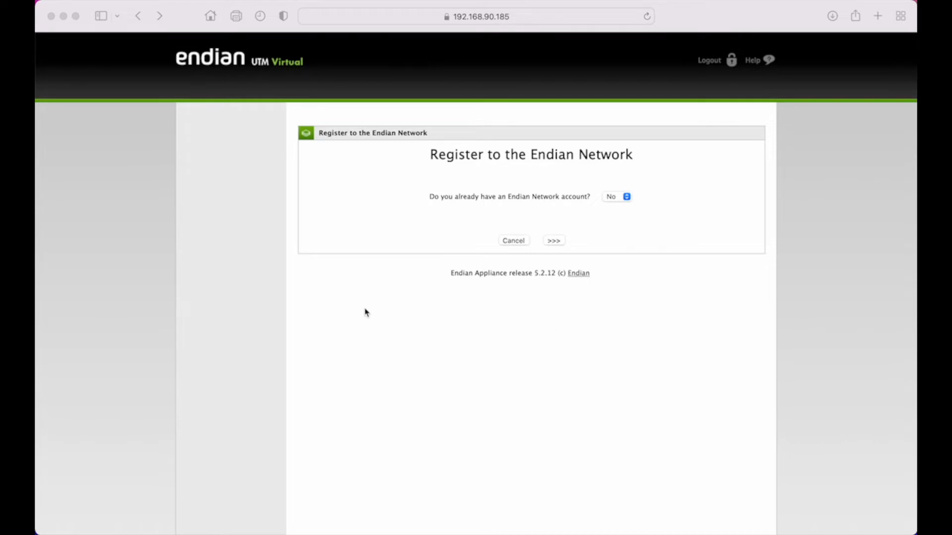
pyautogui.moveTo(431, 303)
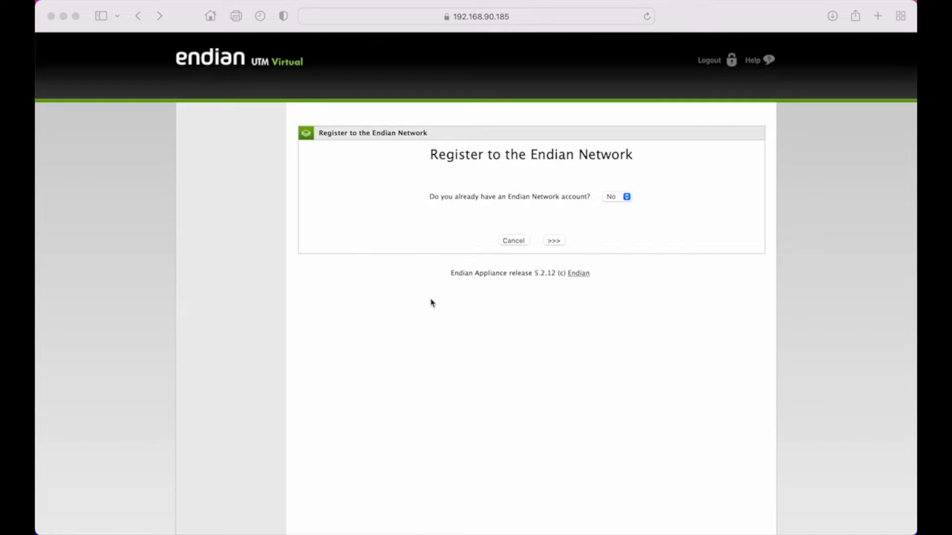
pyautogui.moveTo(461, 306)
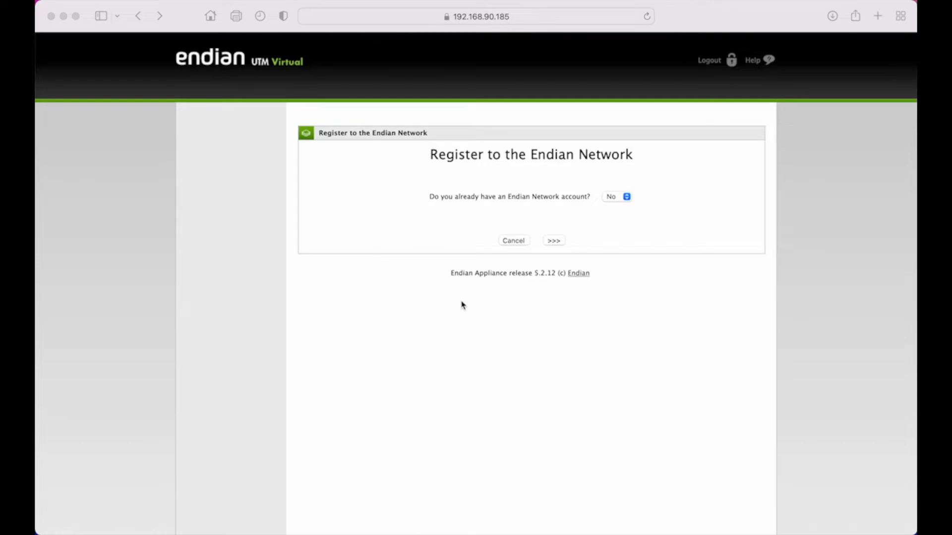
pyautogui.moveTo(426, 251)
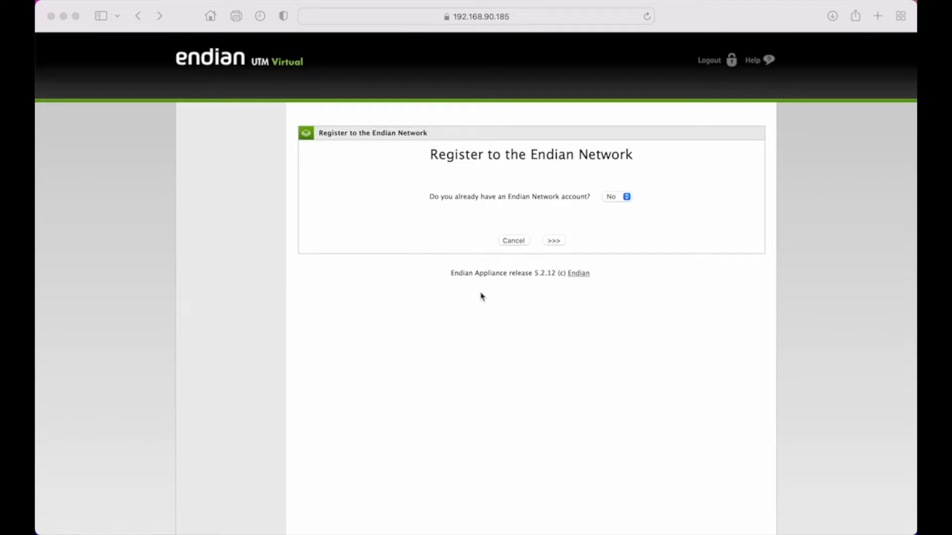
pyautogui.moveTo(405, 288)
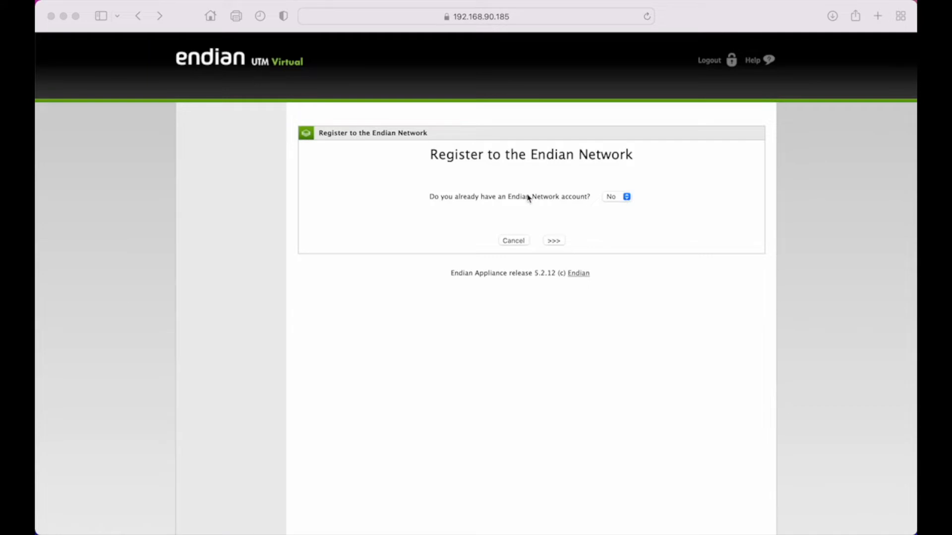
pyautogui.moveTo(557, 245)
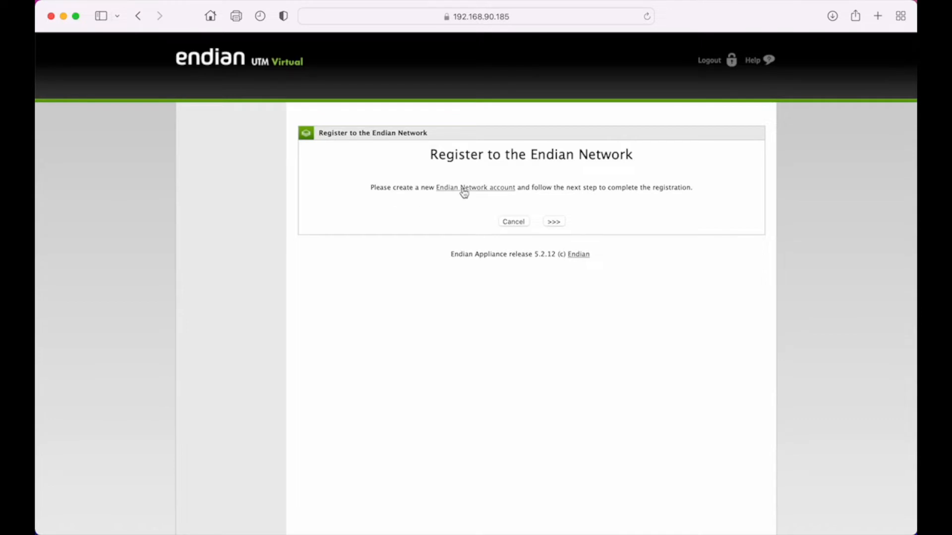
# View the Endian Network account page, then continue to the firewall registration form
pyautogui.click(475, 187)
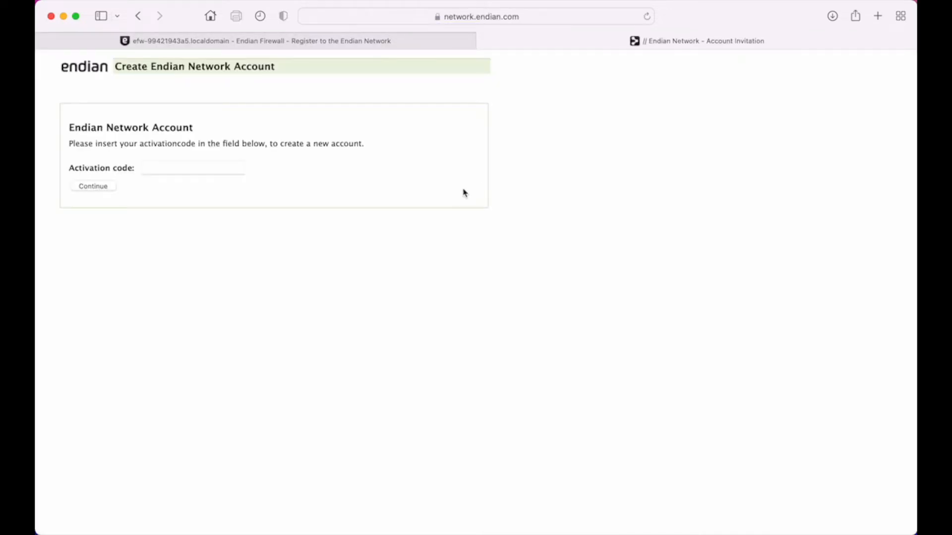
pyautogui.moveTo(226, 200)
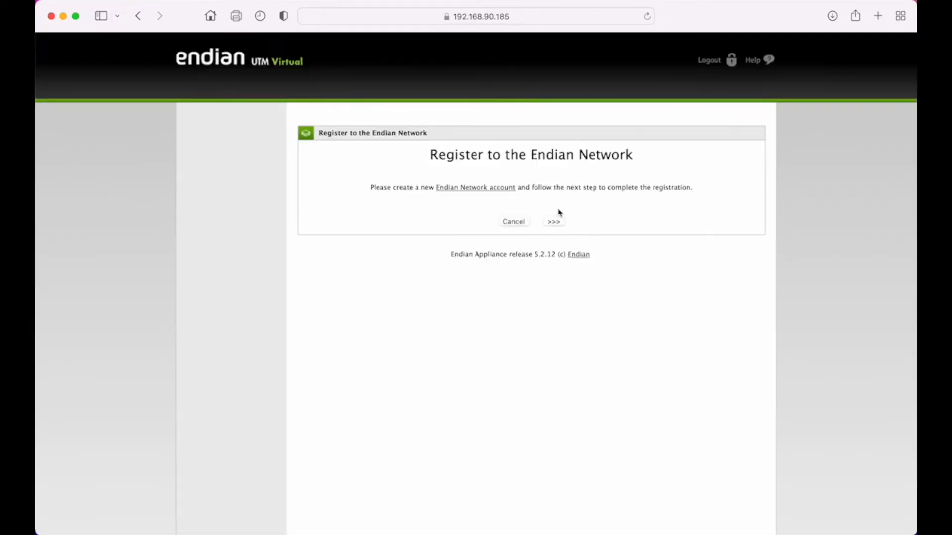
pyautogui.click(552, 222)
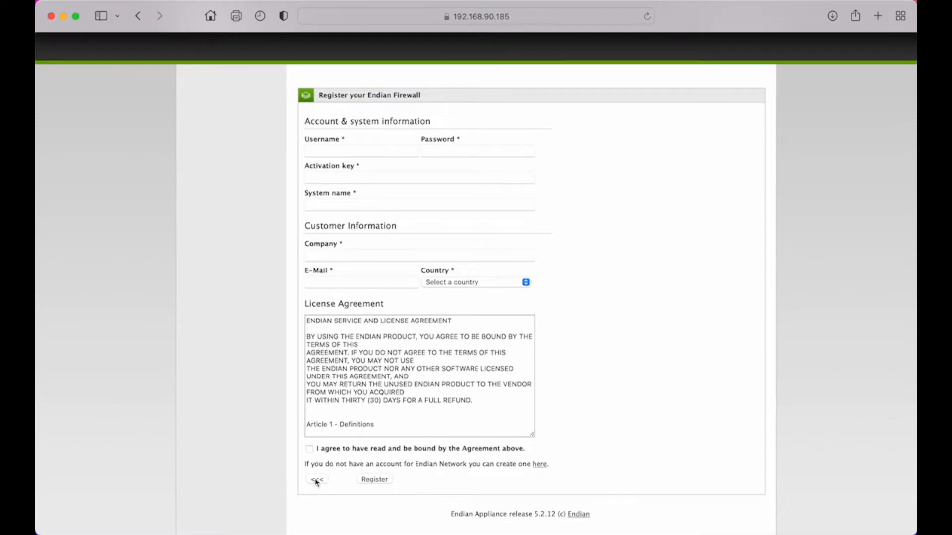
# Leave registration and log in as admin to reach the System Dashboard
pyautogui.click(316, 480)
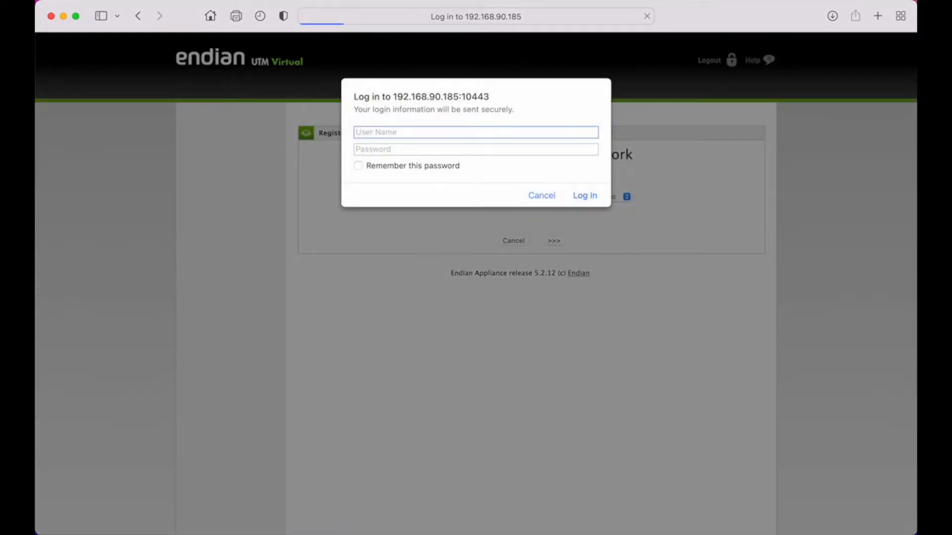
pyautogui.write('admin')
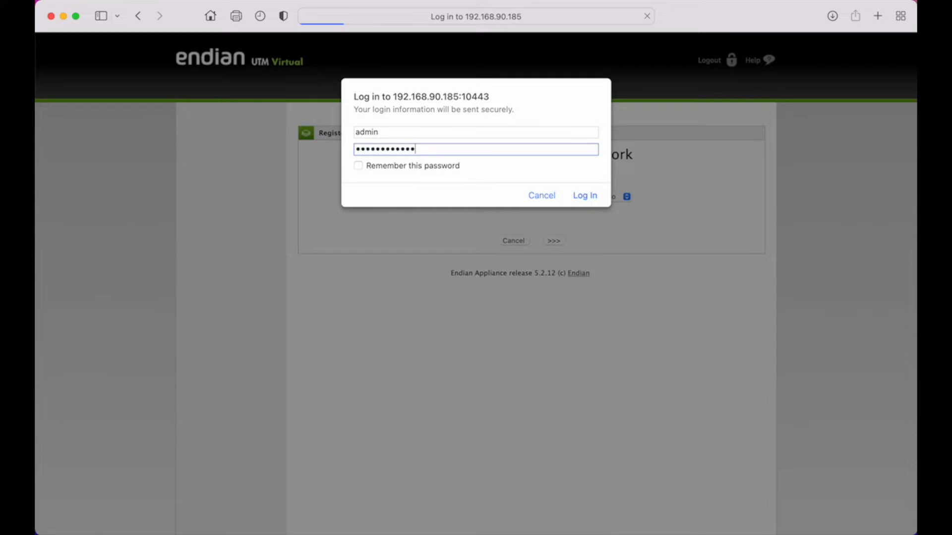
pyautogui.click(584, 195)
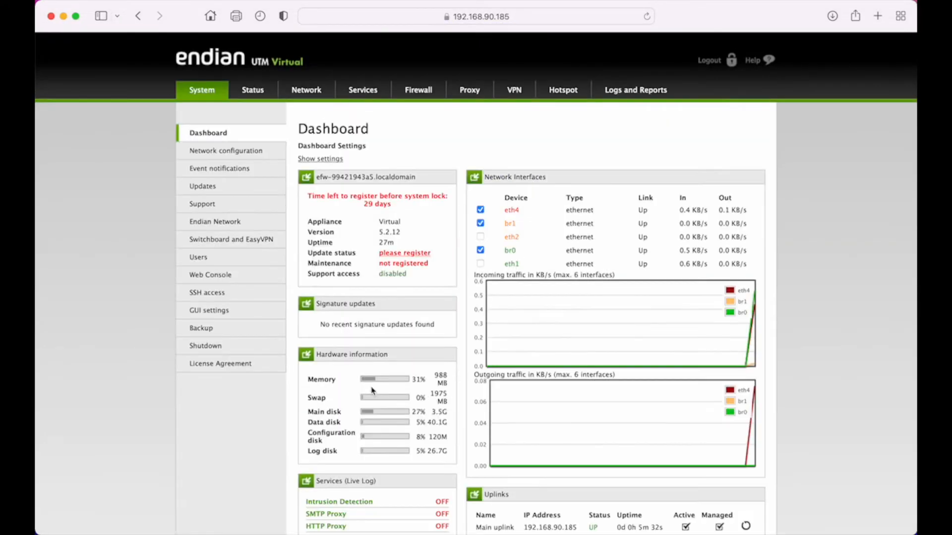
pyautogui.moveTo(460, 208)
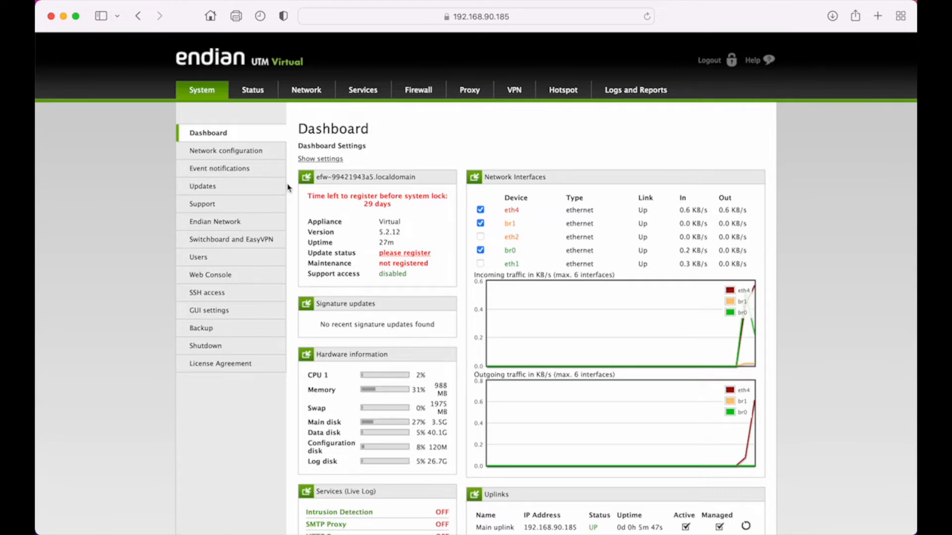
pyautogui.moveTo(466, 149)
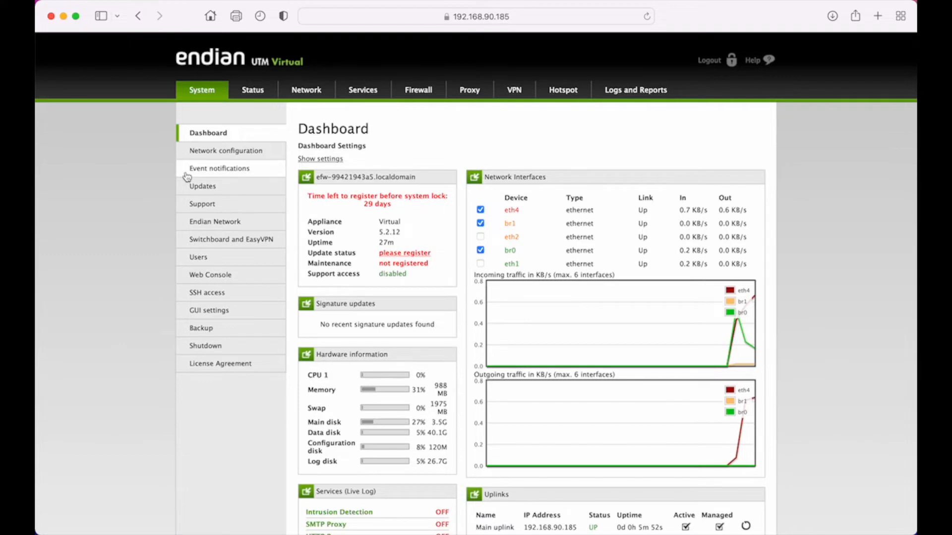
pyautogui.moveTo(434, 157)
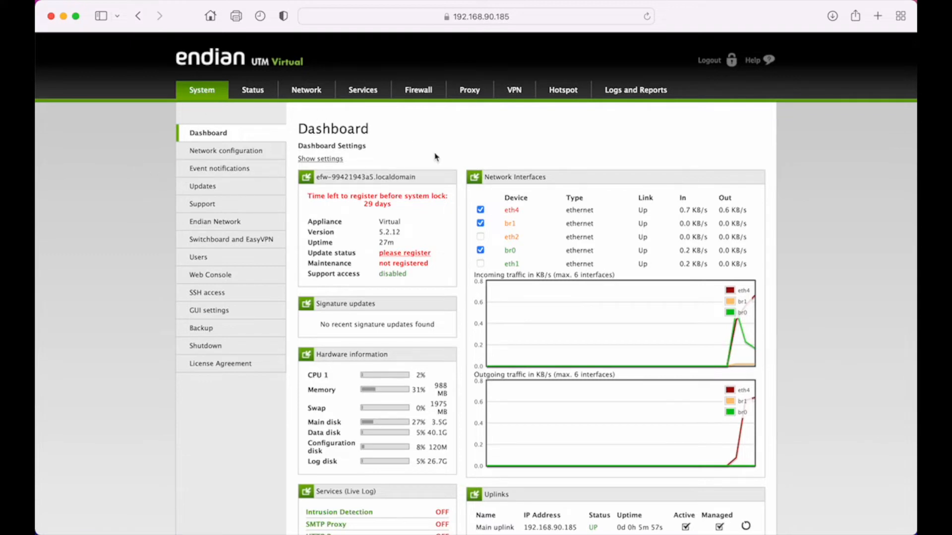
pyautogui.moveTo(138, 220)
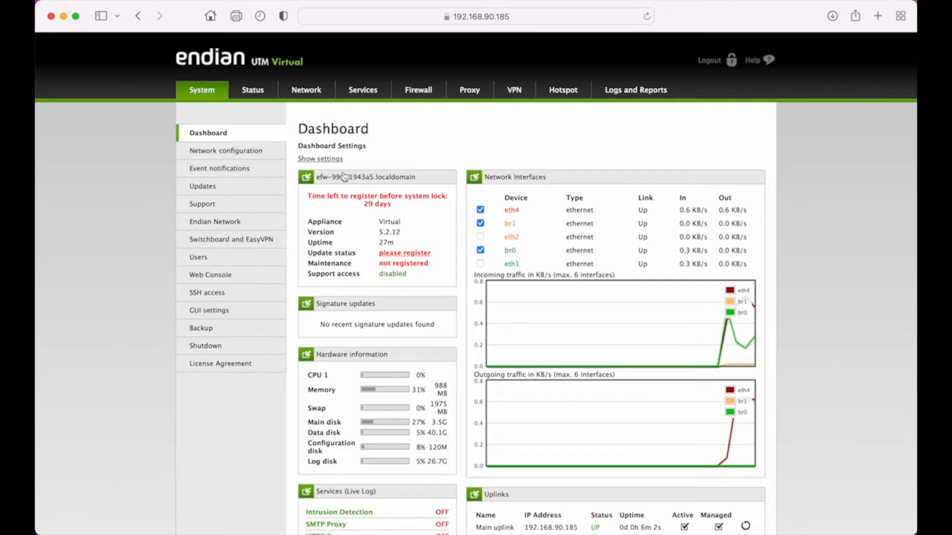
pyautogui.moveTo(249, 159)
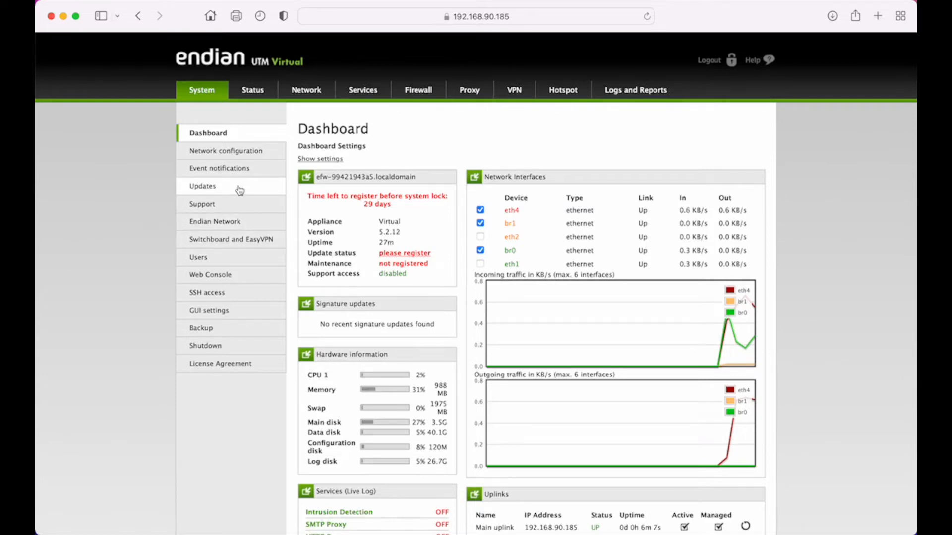
pyautogui.moveTo(244, 170)
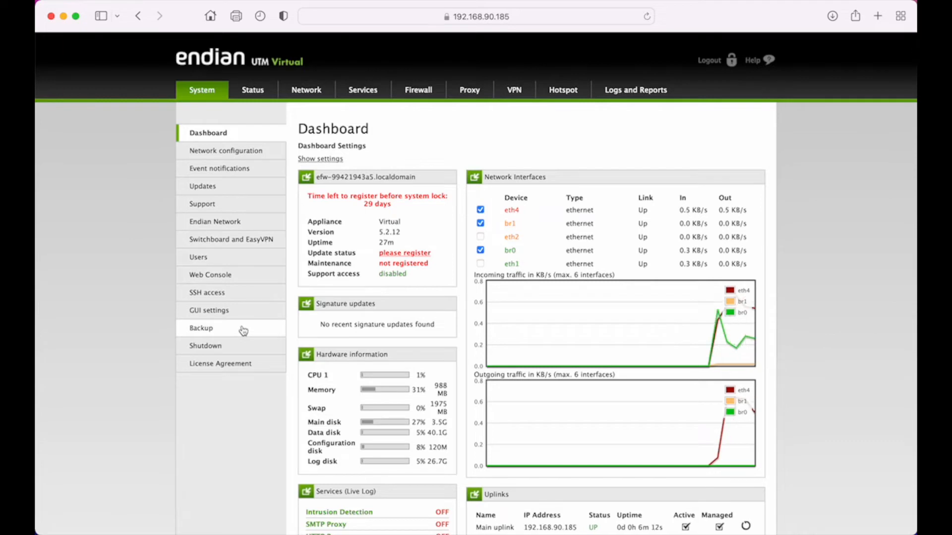
pyautogui.moveTo(218, 231)
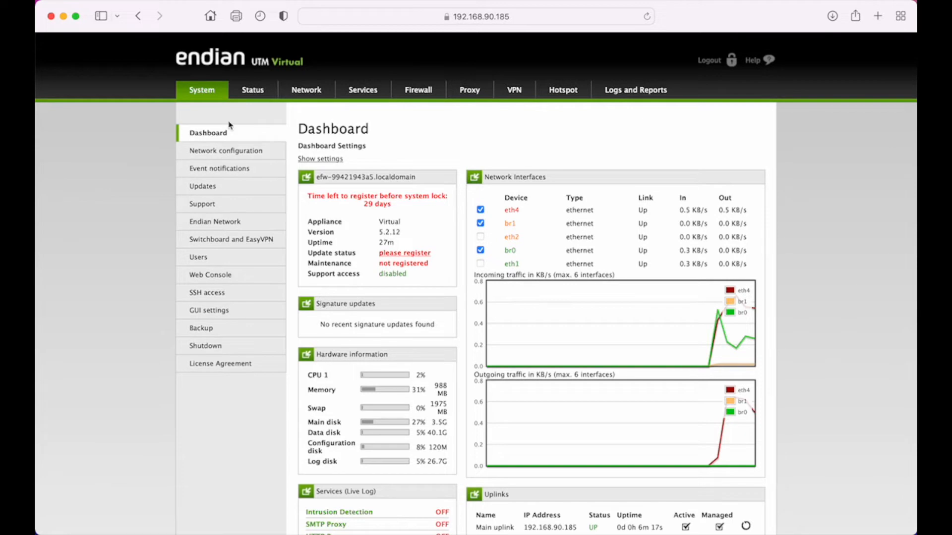
# Open the Status page showing running and stopped services
pyautogui.click(252, 90)
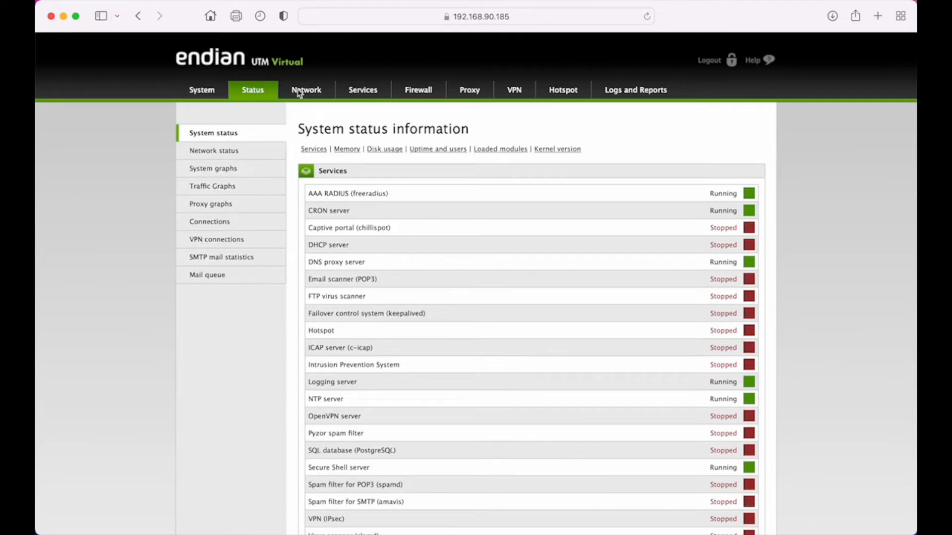
# Browse Network host configuration and Routing, then open the Uplink manager under Interfaces
pyautogui.click(306, 90)
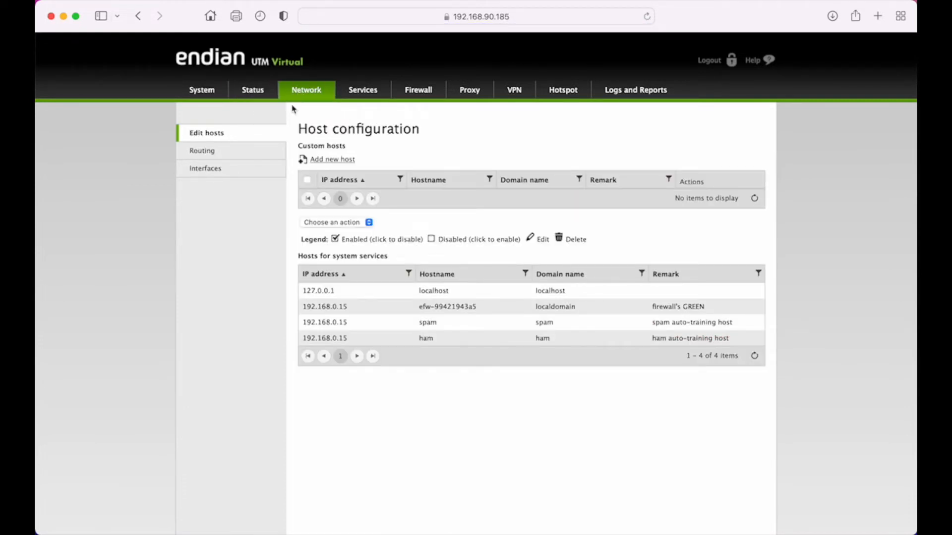
pyautogui.moveTo(249, 215)
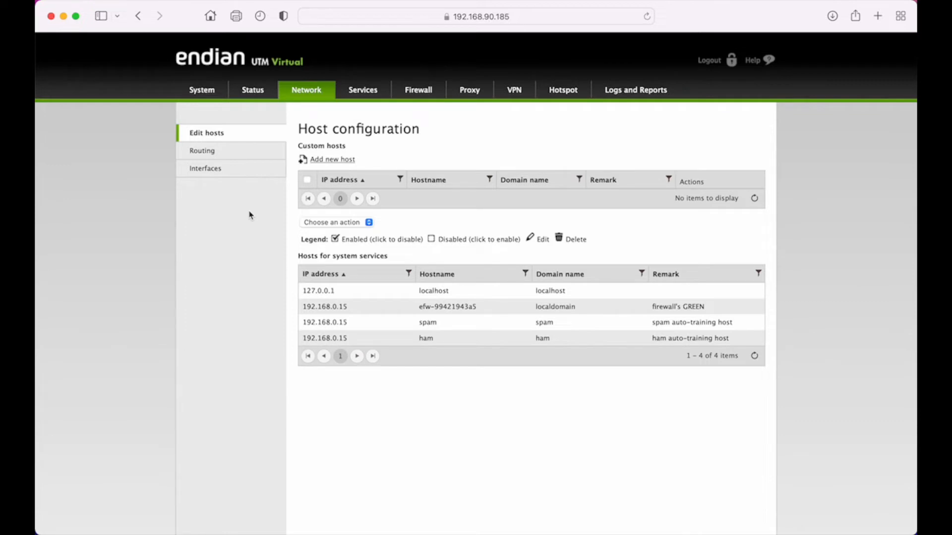
pyautogui.moveTo(274, 221)
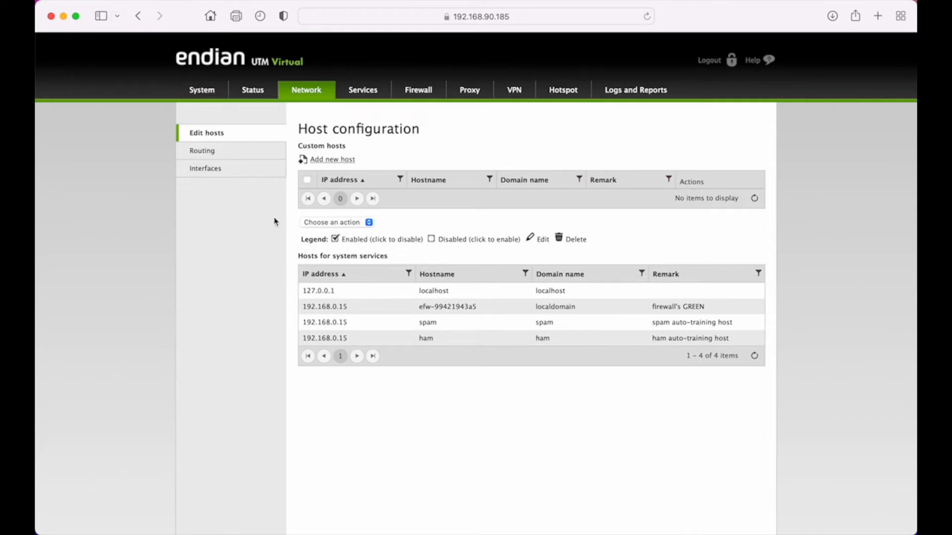
pyautogui.moveTo(215, 216)
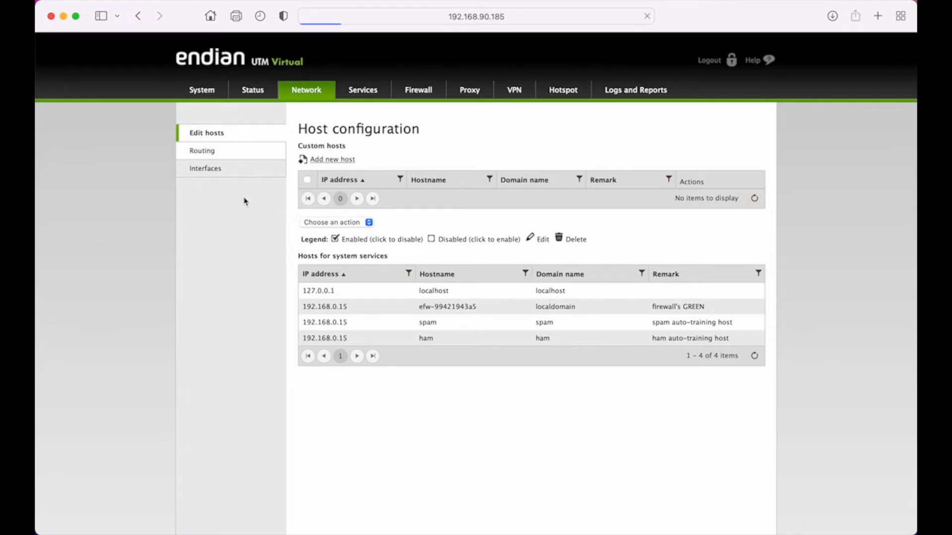
pyautogui.click(202, 151)
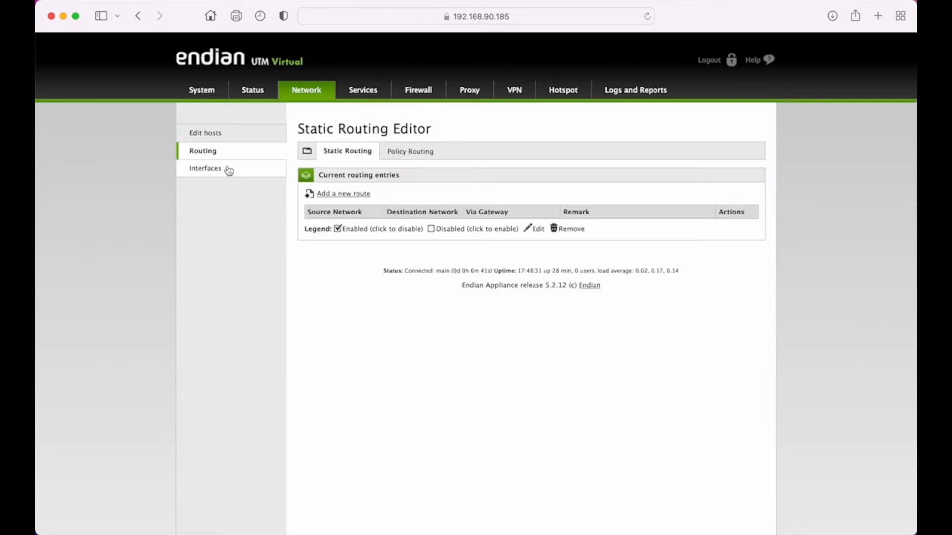
pyautogui.click(205, 168)
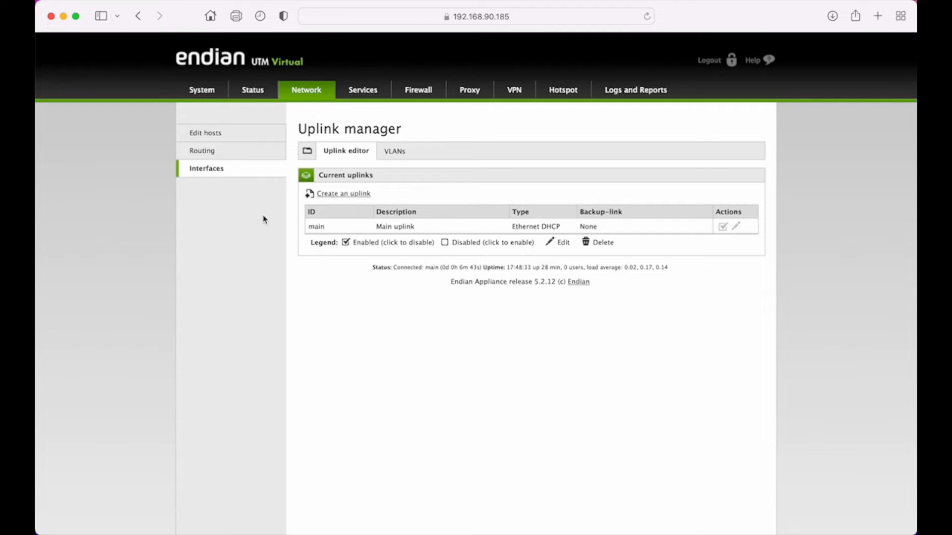
pyautogui.moveTo(380, 199)
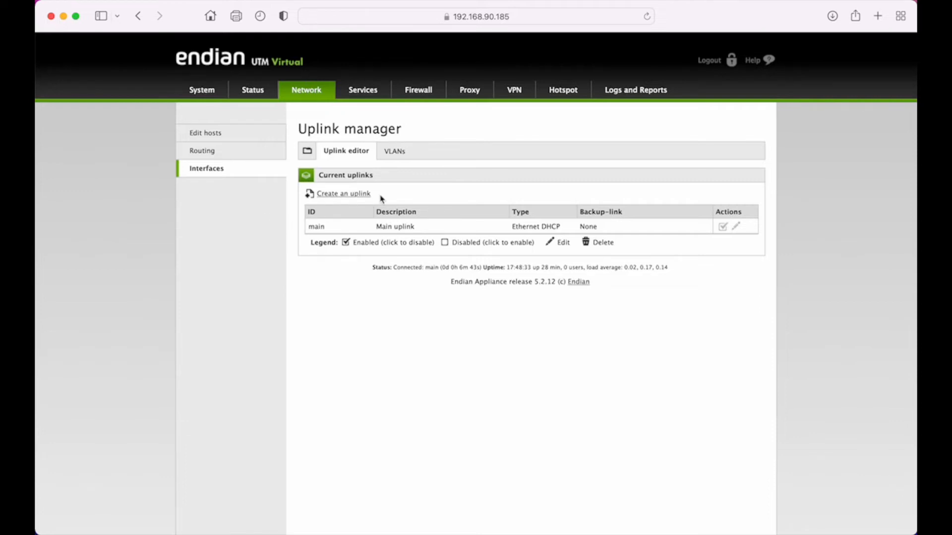
pyautogui.moveTo(254, 175)
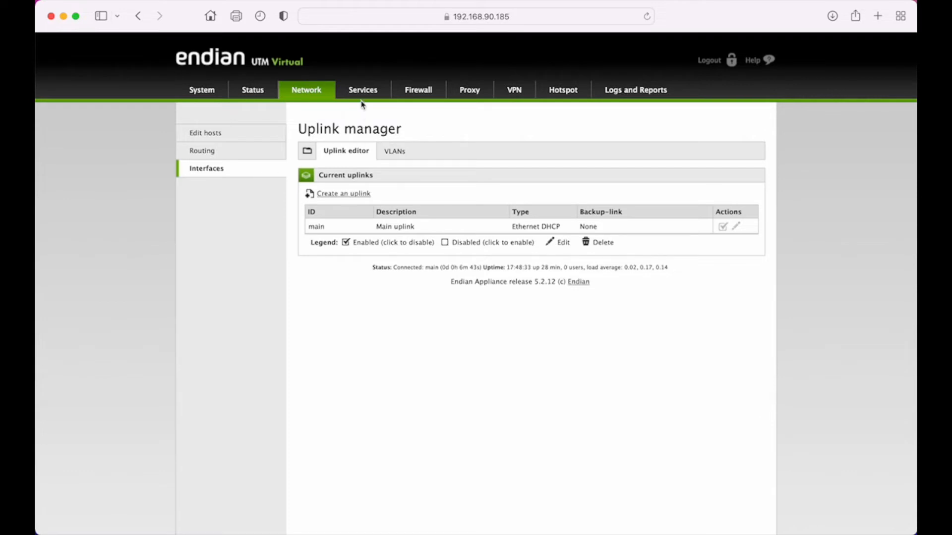
# Open Services at the DHCP server, then the Intrusion Prevention System page
pyautogui.click(362, 90)
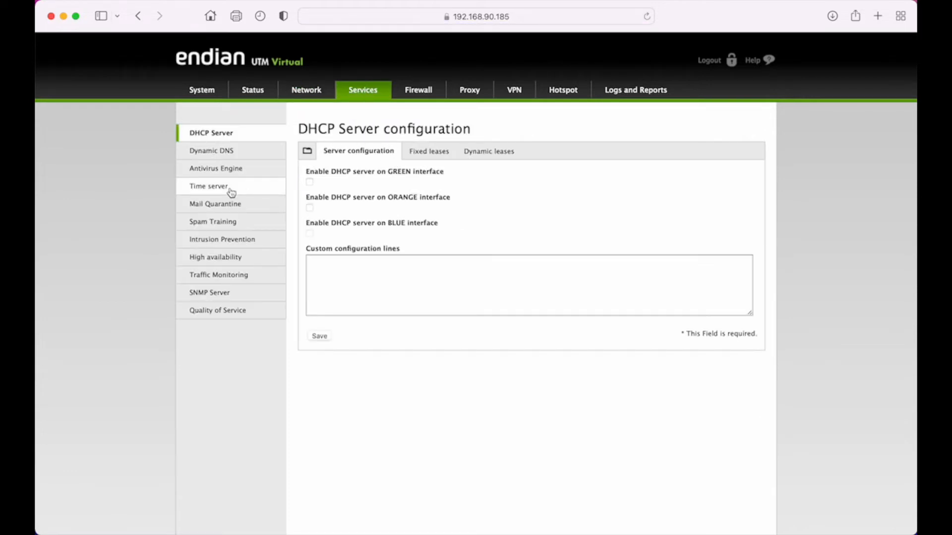
pyautogui.moveTo(140, 295)
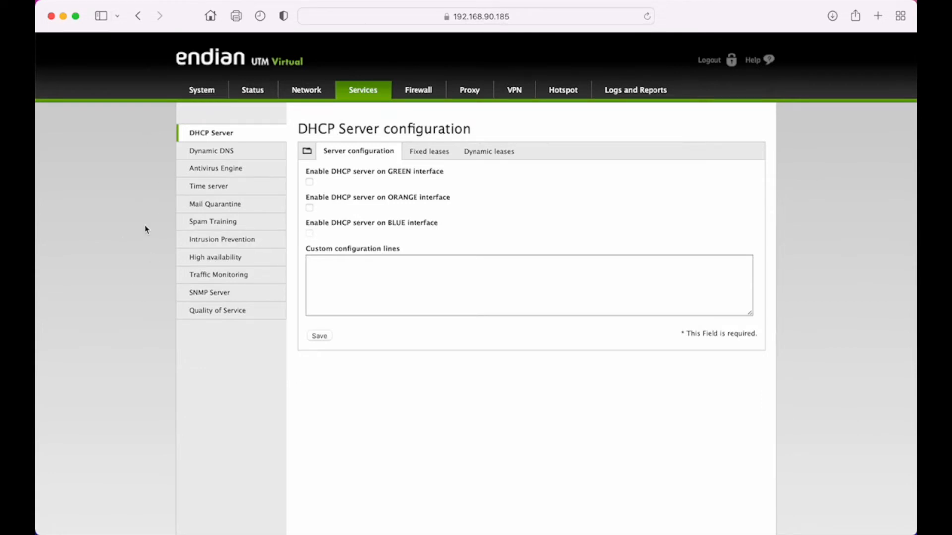
pyautogui.moveTo(232, 192)
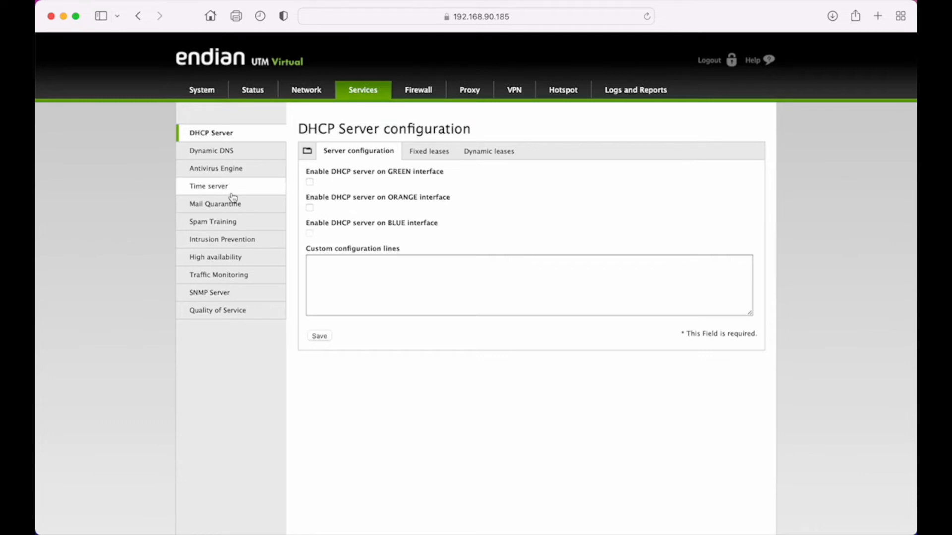
pyautogui.moveTo(225, 192)
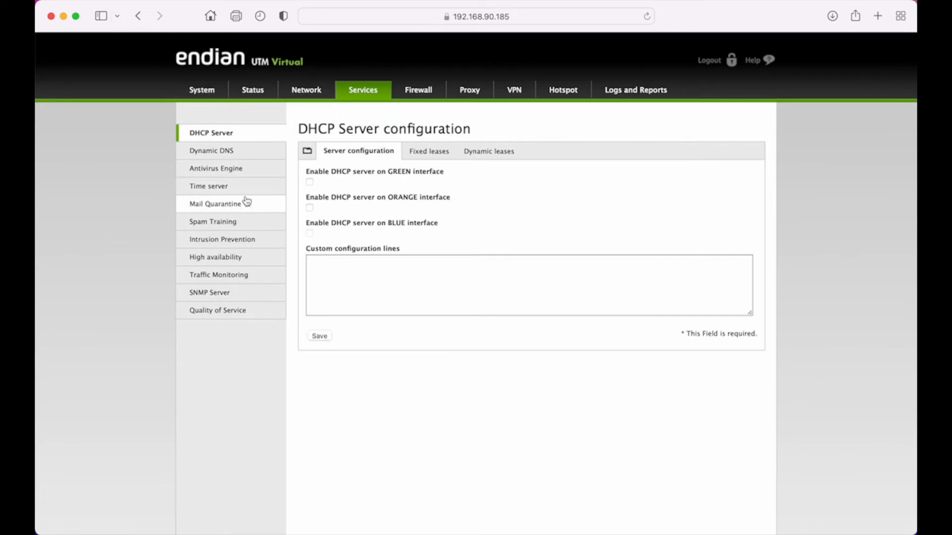
pyautogui.moveTo(257, 224)
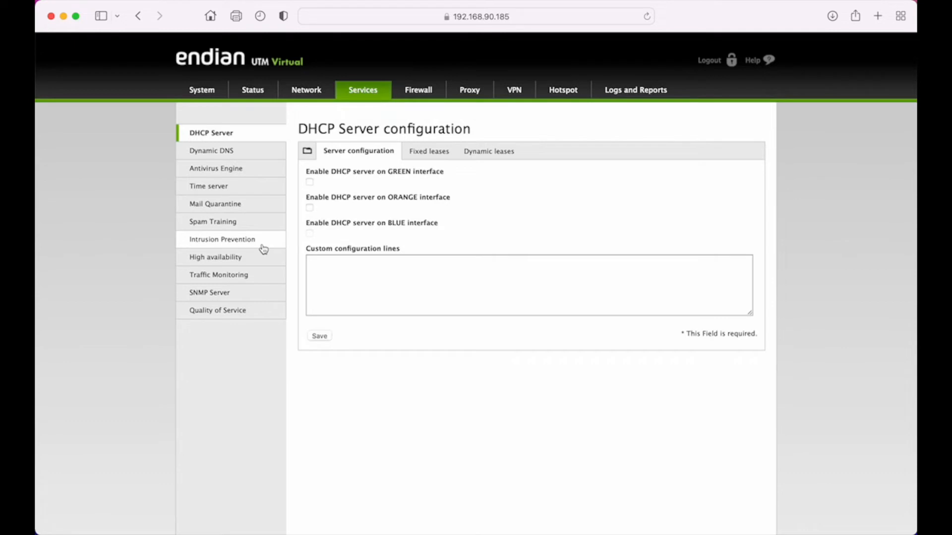
pyautogui.click(222, 239)
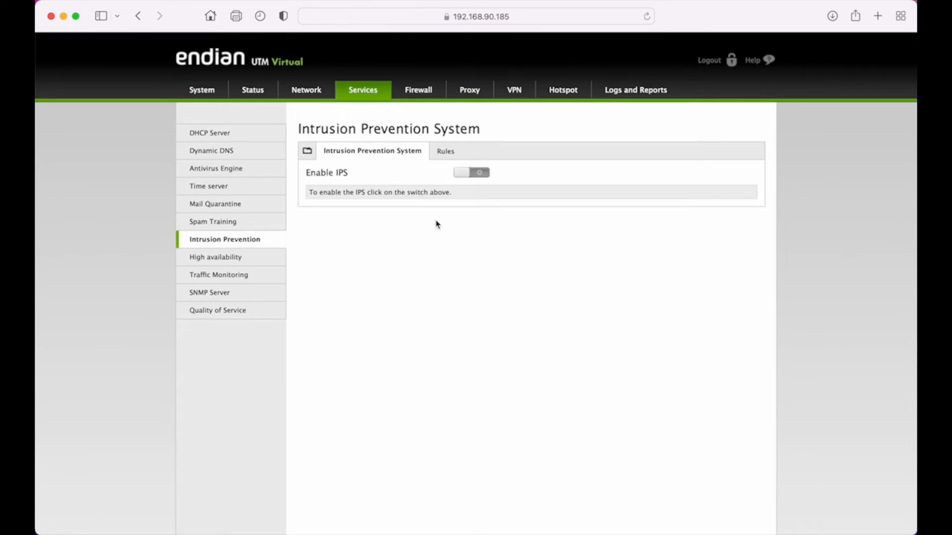
pyautogui.moveTo(305, 283)
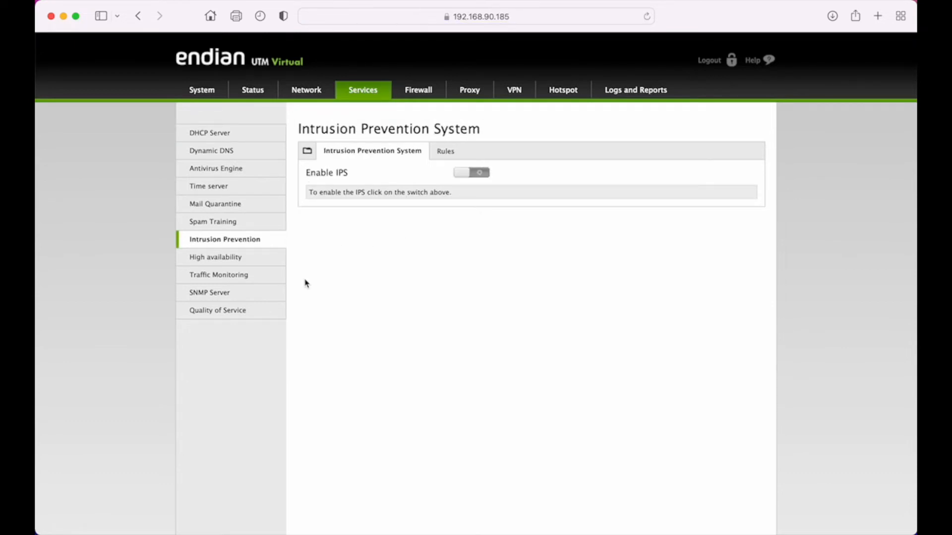
pyautogui.moveTo(214, 262)
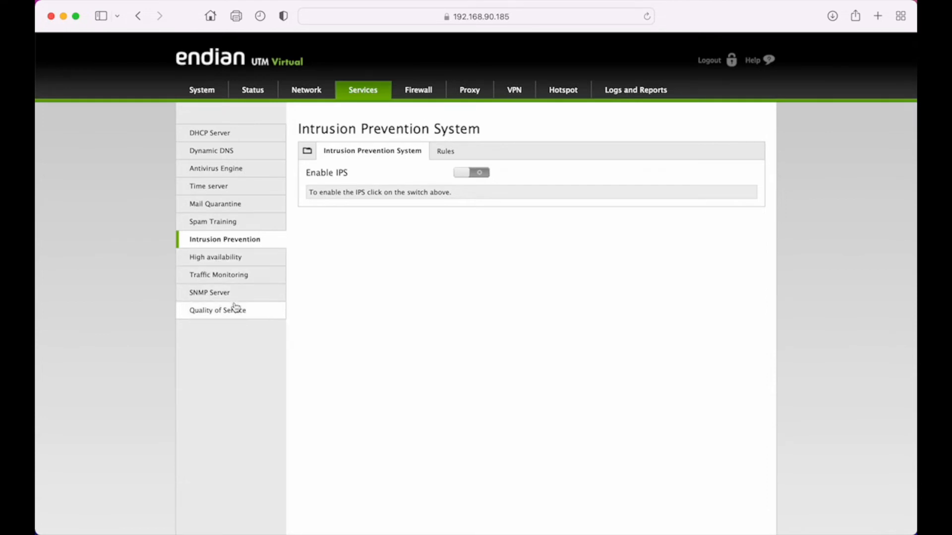
pyautogui.moveTo(240, 318)
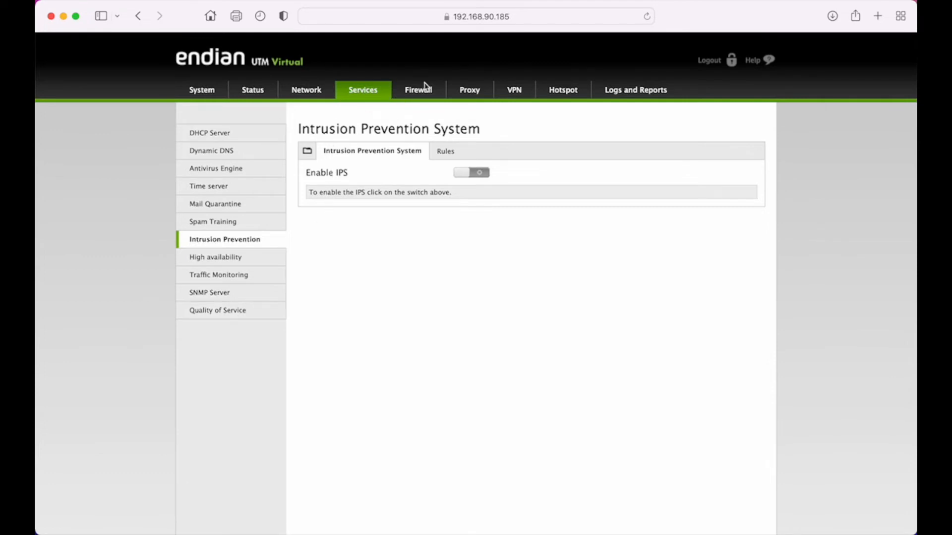
# Open the Firewall's Port forwarding / Destination NAT page
pyautogui.click(417, 89)
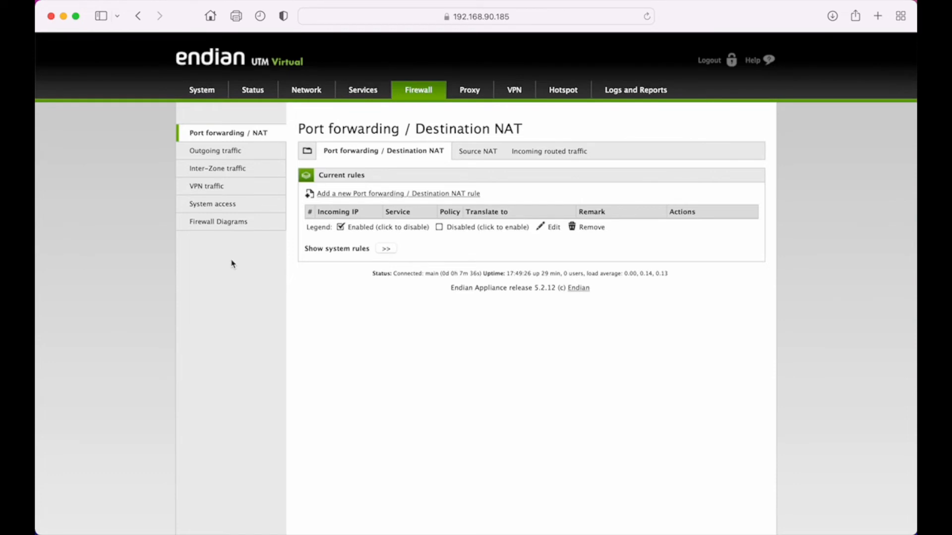
pyautogui.moveTo(400, 167)
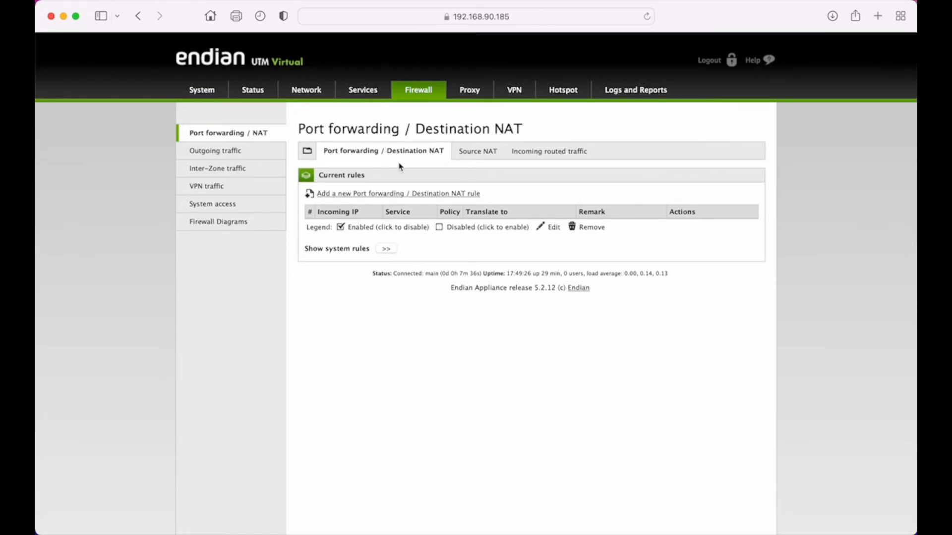
pyautogui.moveTo(425, 170)
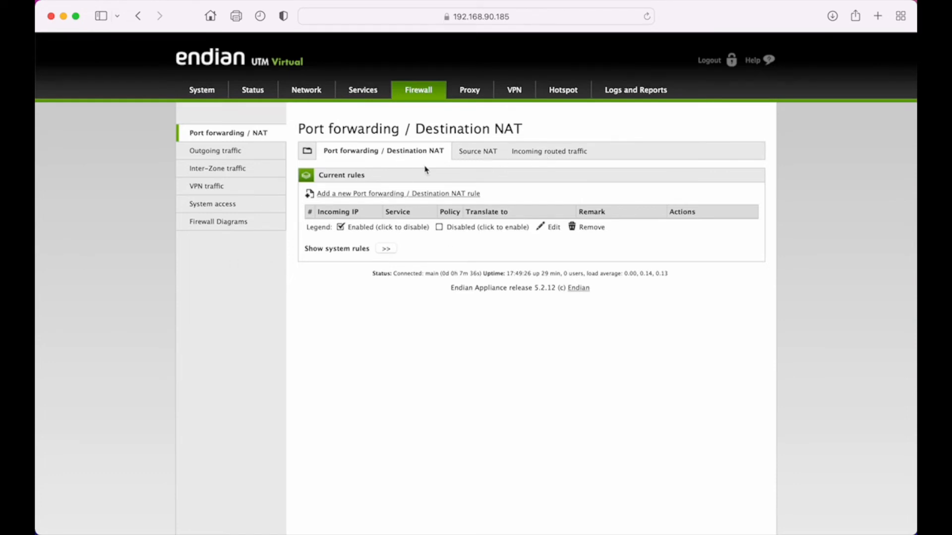
pyautogui.moveTo(218, 222)
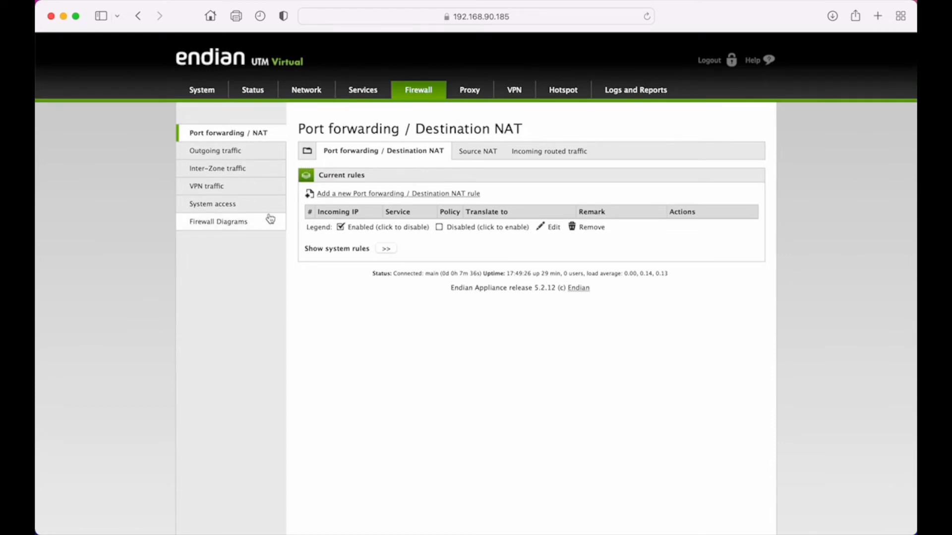
pyautogui.moveTo(278, 198)
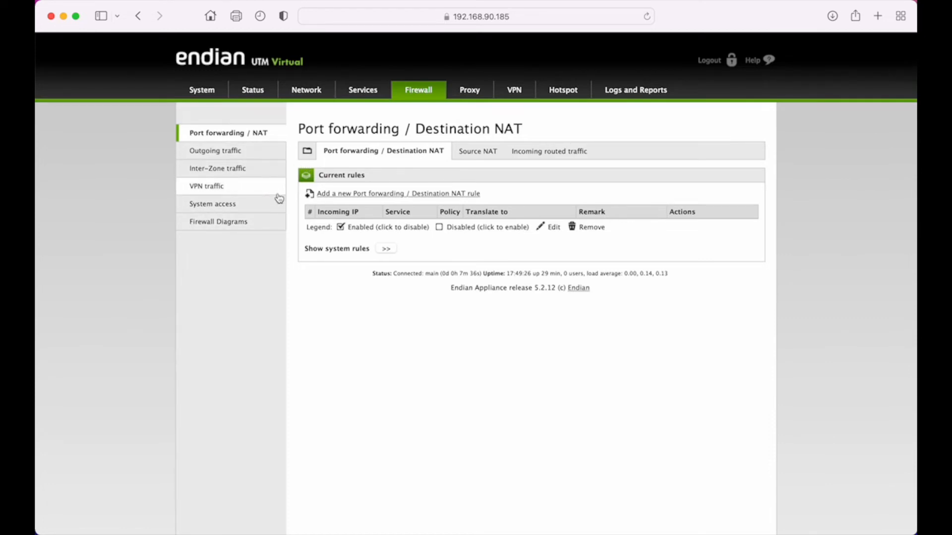
pyautogui.moveTo(235, 204)
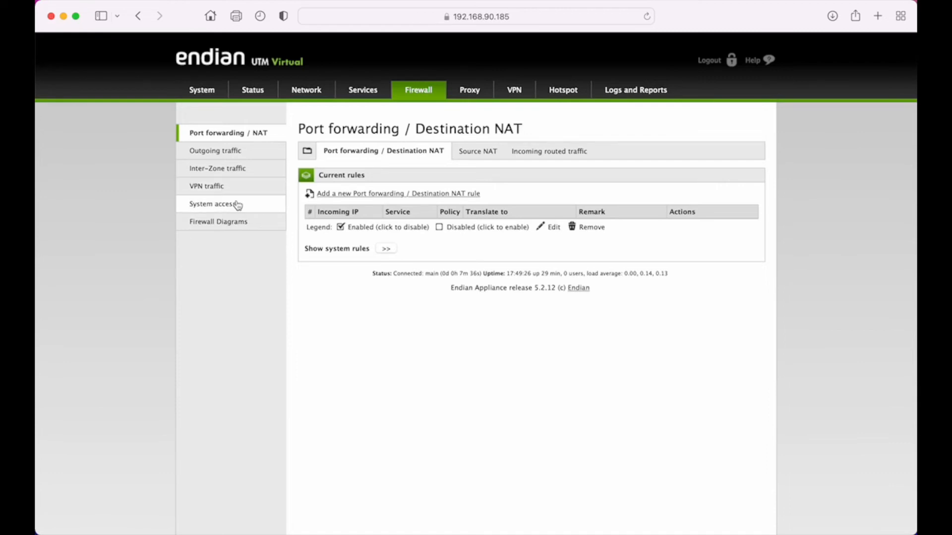
pyautogui.moveTo(267, 208)
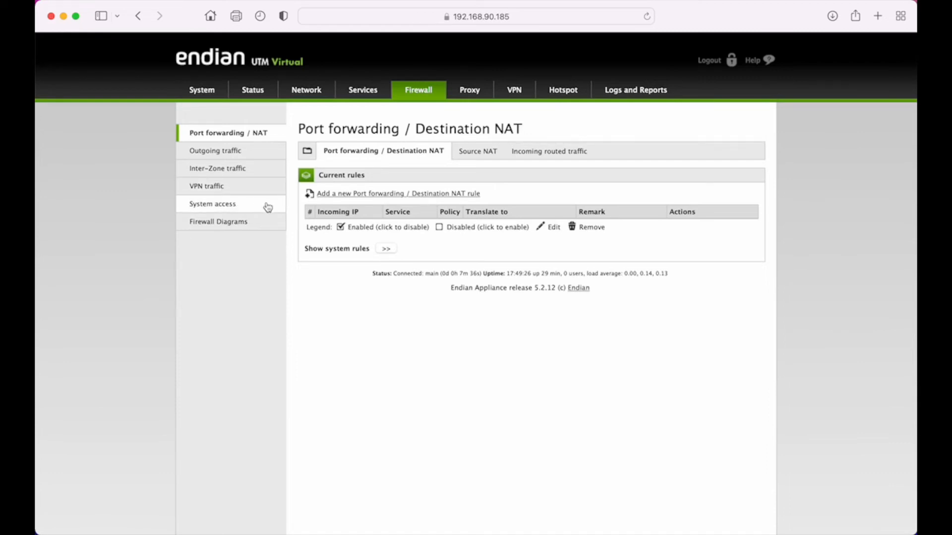
pyautogui.moveTo(271, 199)
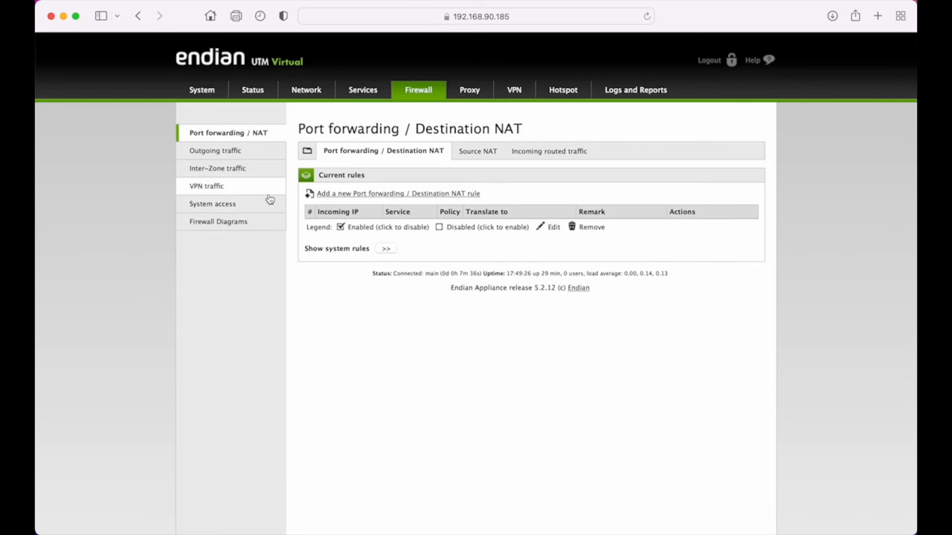
pyautogui.moveTo(473, 98)
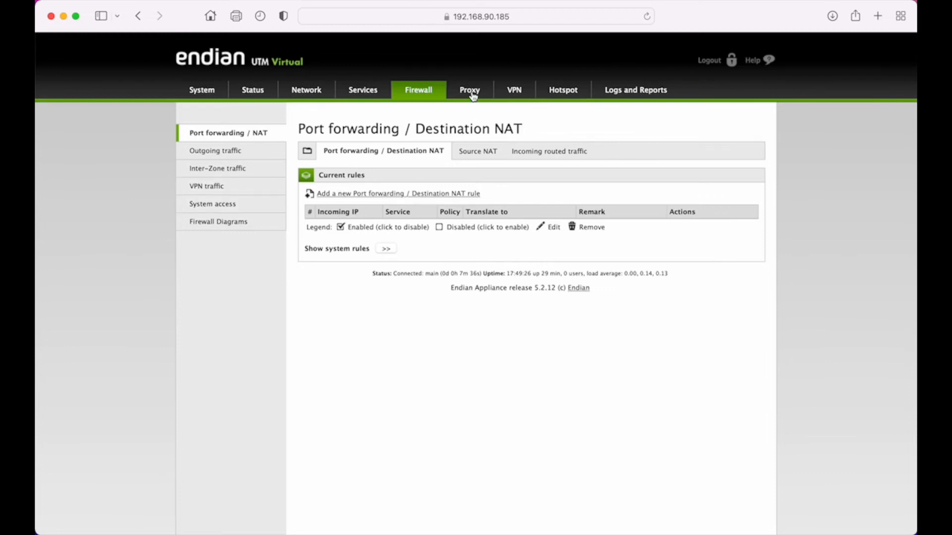
pyautogui.click(469, 89)
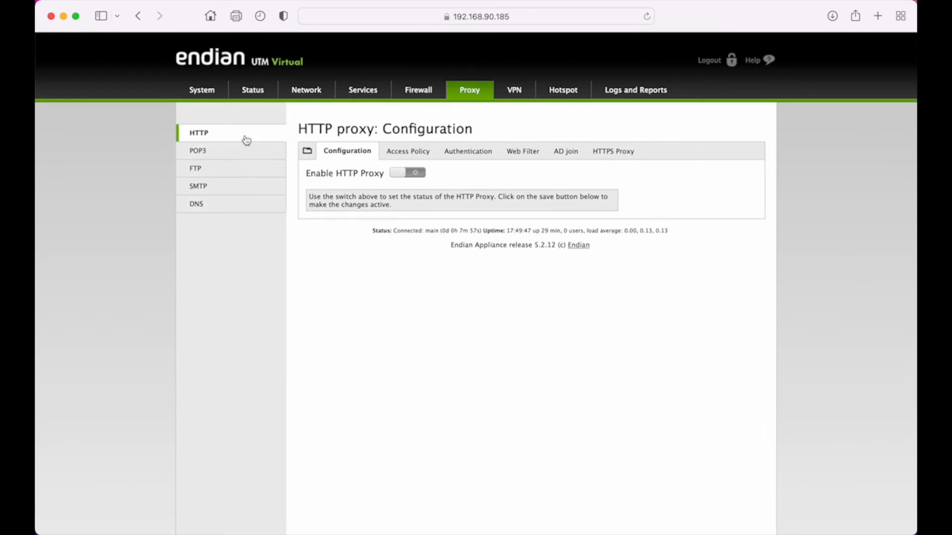
pyautogui.moveTo(251, 150)
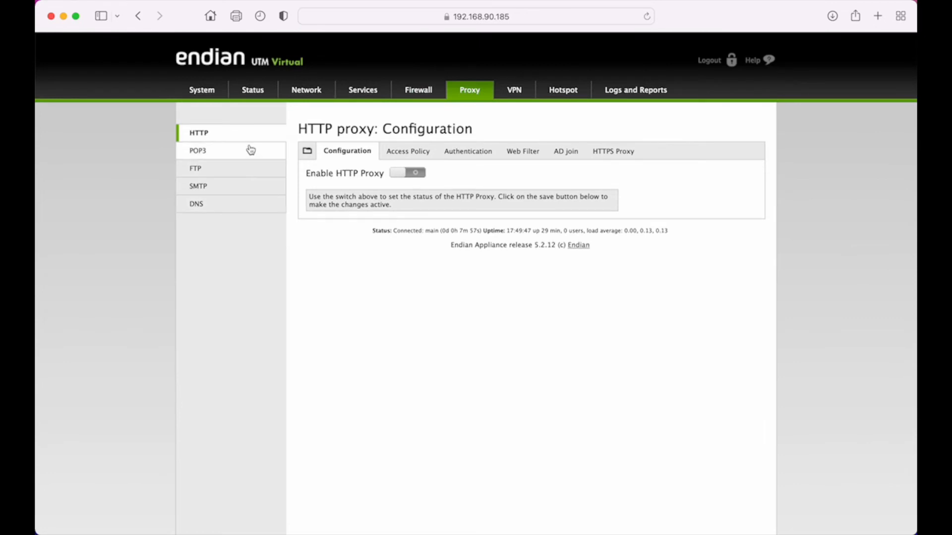
pyautogui.moveTo(262, 178)
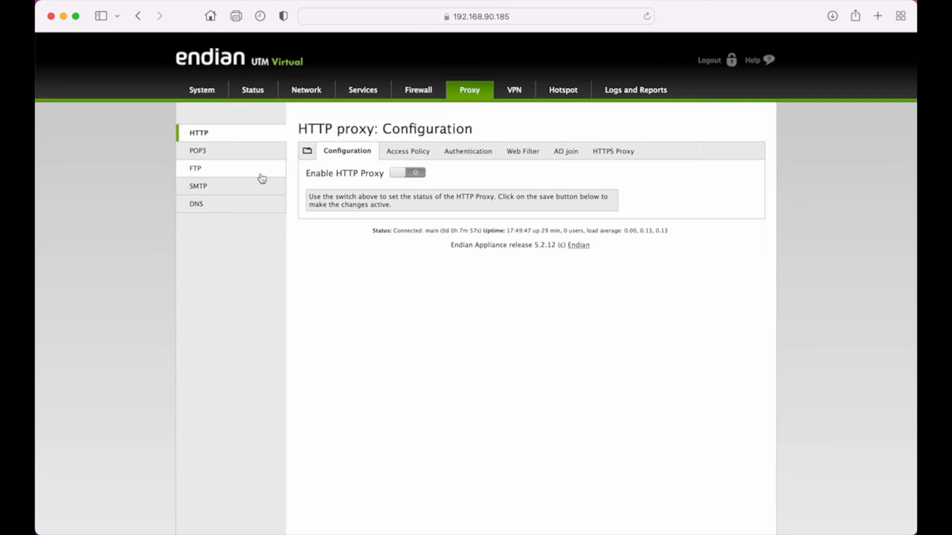
pyautogui.moveTo(251, 156)
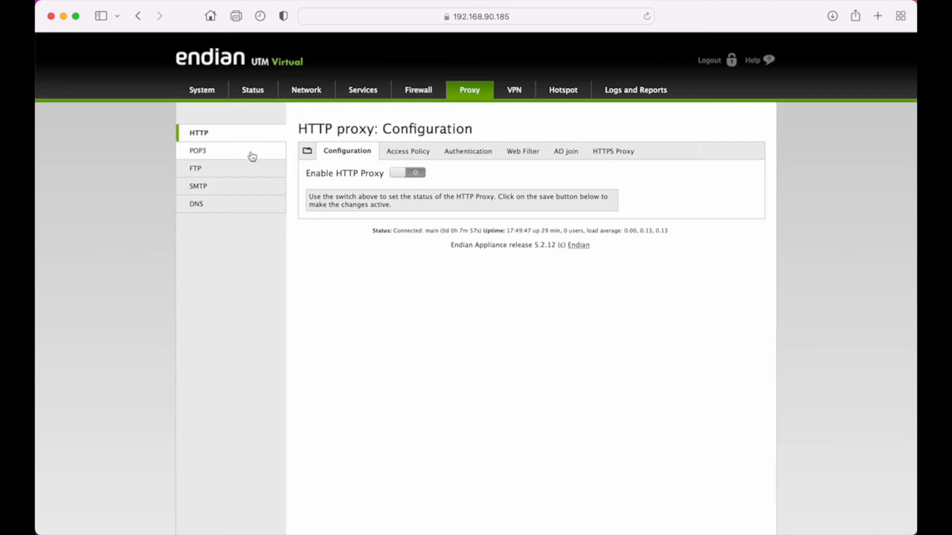
pyautogui.moveTo(262, 193)
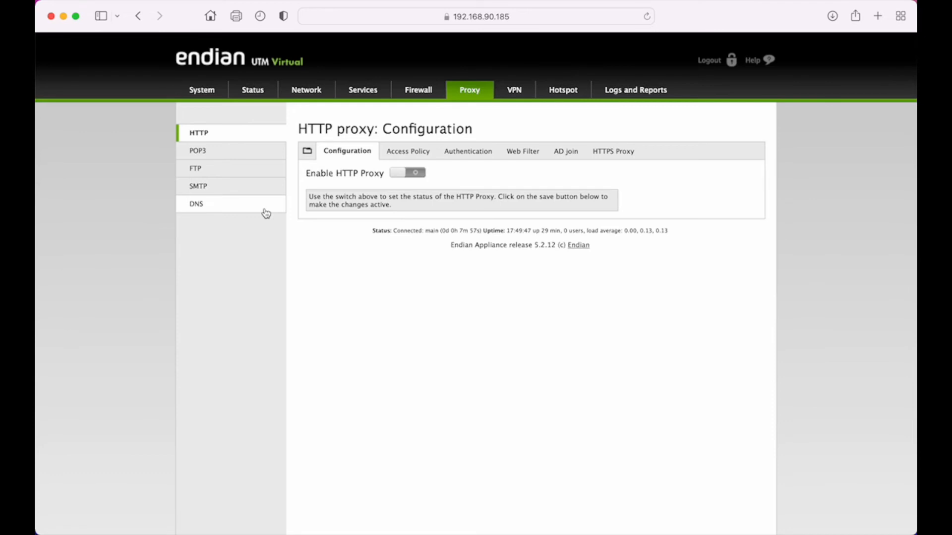
pyautogui.moveTo(247, 206)
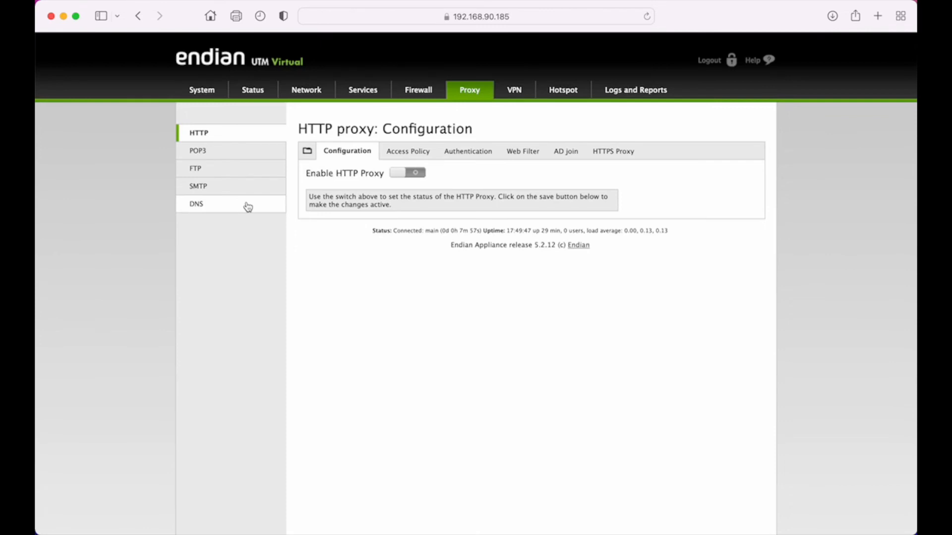
pyautogui.moveTo(523, 114)
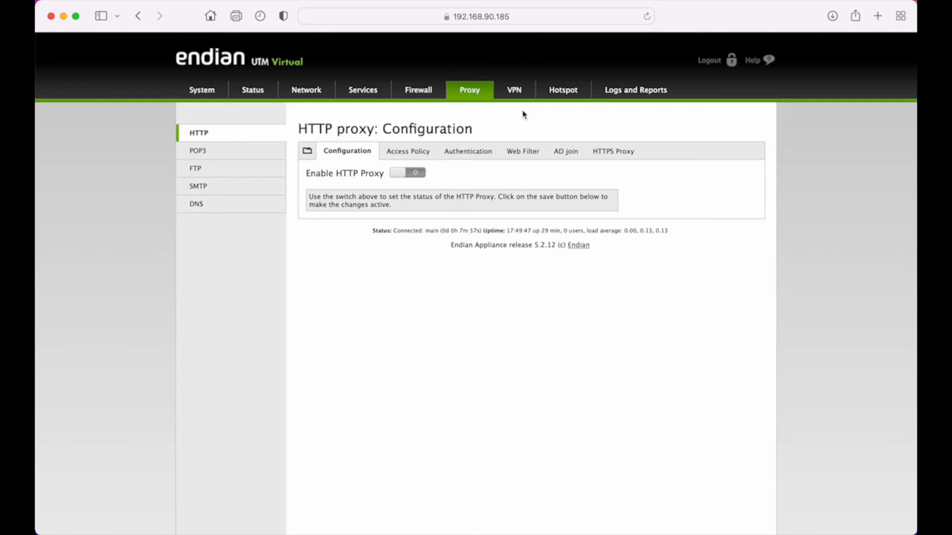
# Browse VPN Portal and Authentication, then show the authentication Settings tab
pyautogui.click(513, 90)
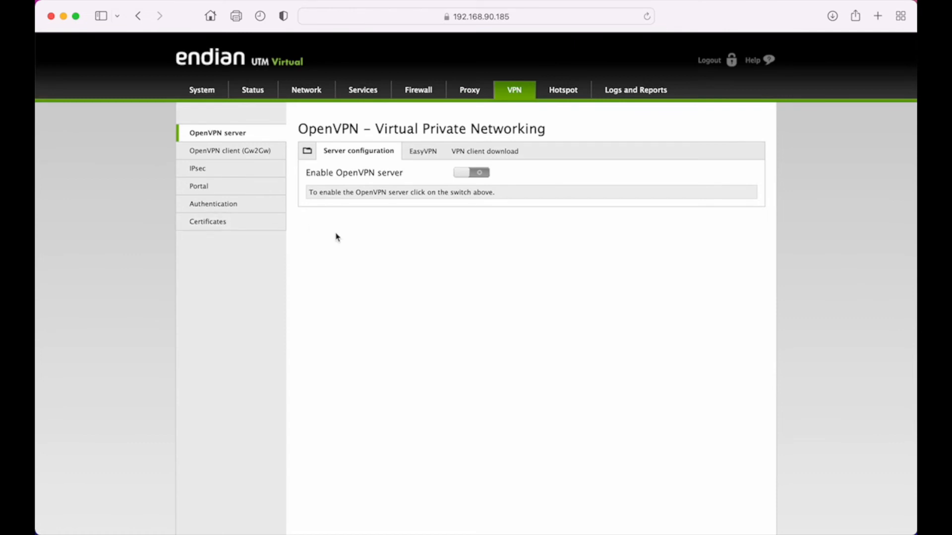
pyautogui.moveTo(236, 290)
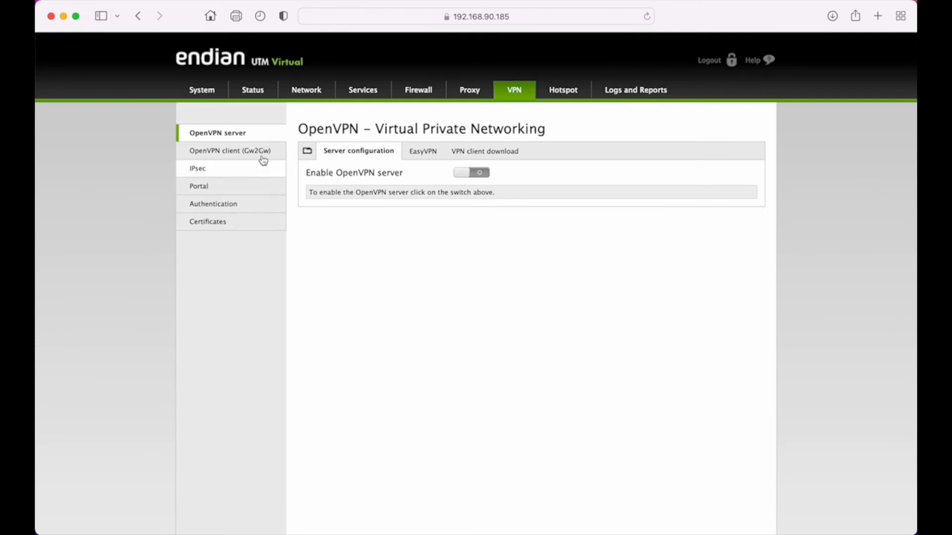
pyautogui.moveTo(264, 194)
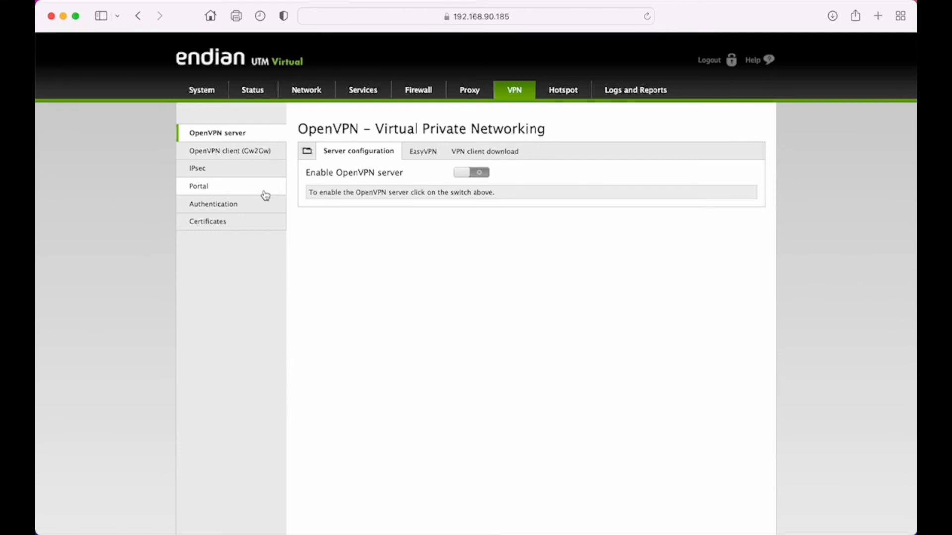
pyautogui.click(199, 186)
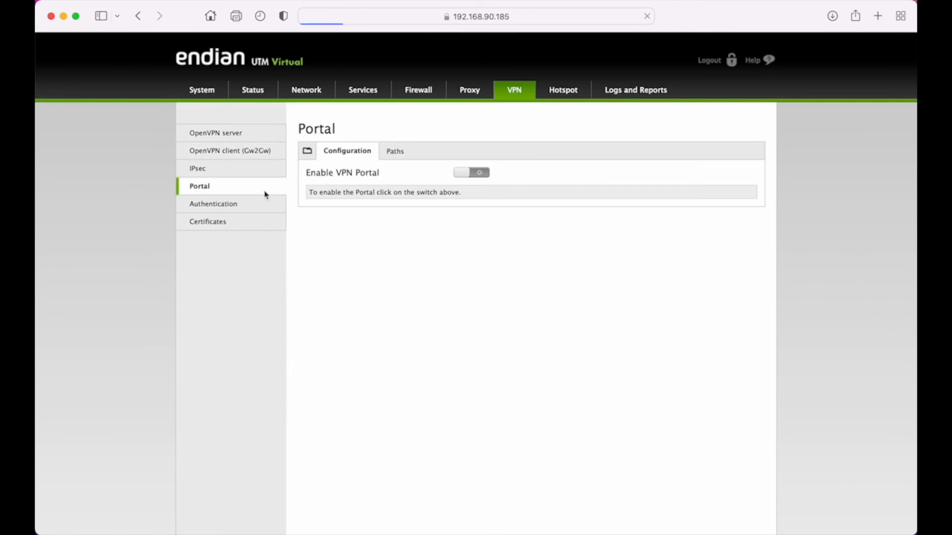
pyautogui.click(213, 203)
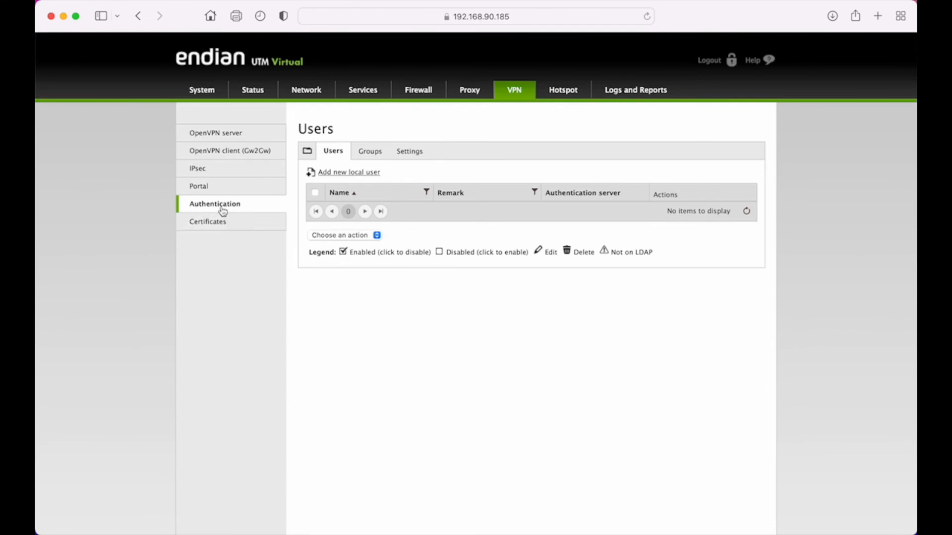
pyautogui.moveTo(208, 211)
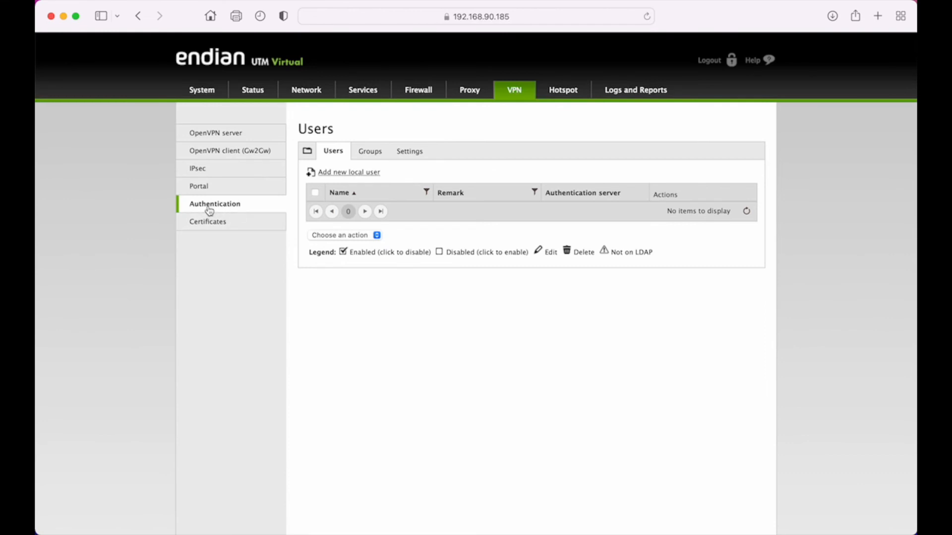
pyautogui.moveTo(267, 211)
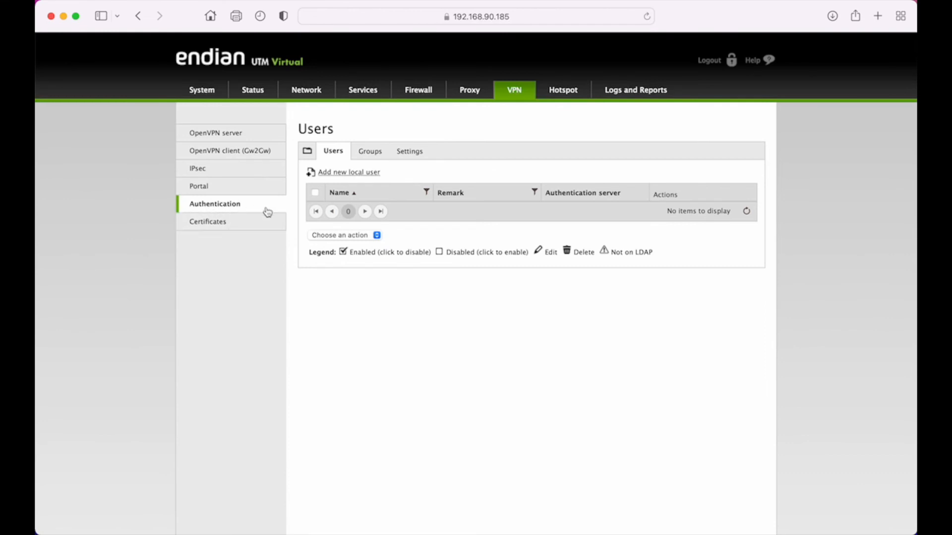
pyautogui.moveTo(238, 216)
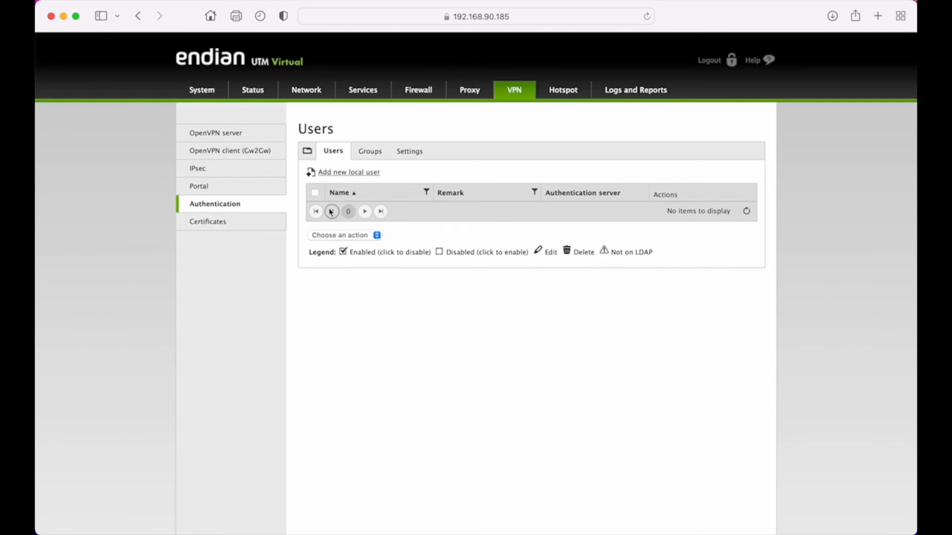
pyautogui.moveTo(357, 173)
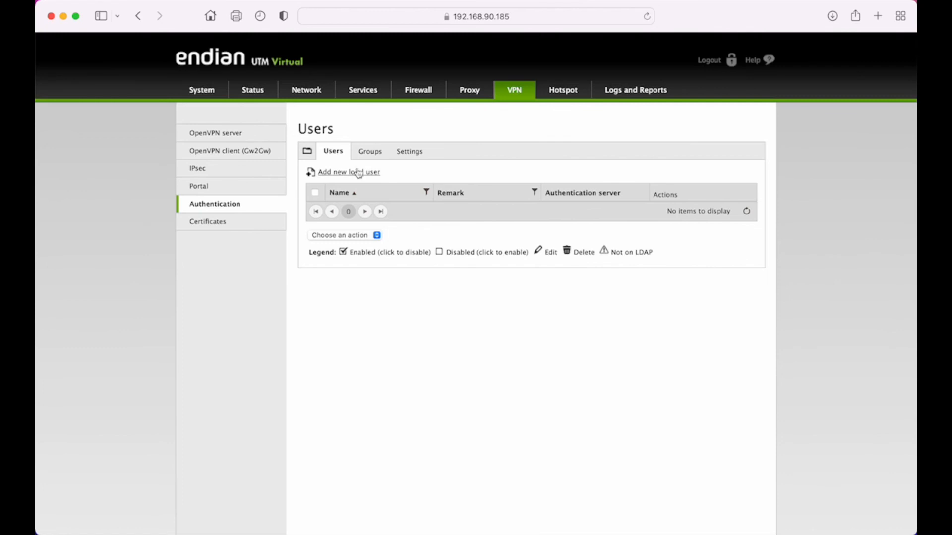
pyautogui.click(409, 152)
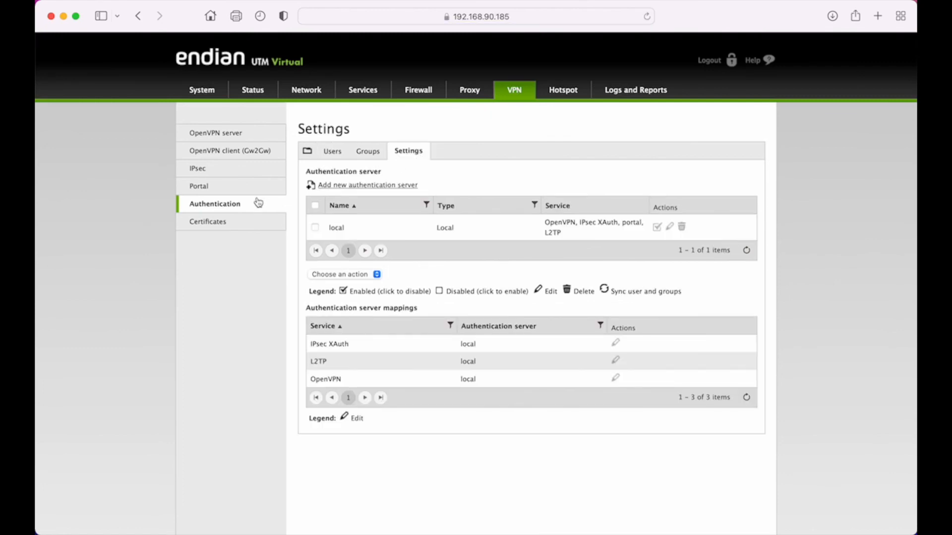
pyautogui.moveTo(546, 105)
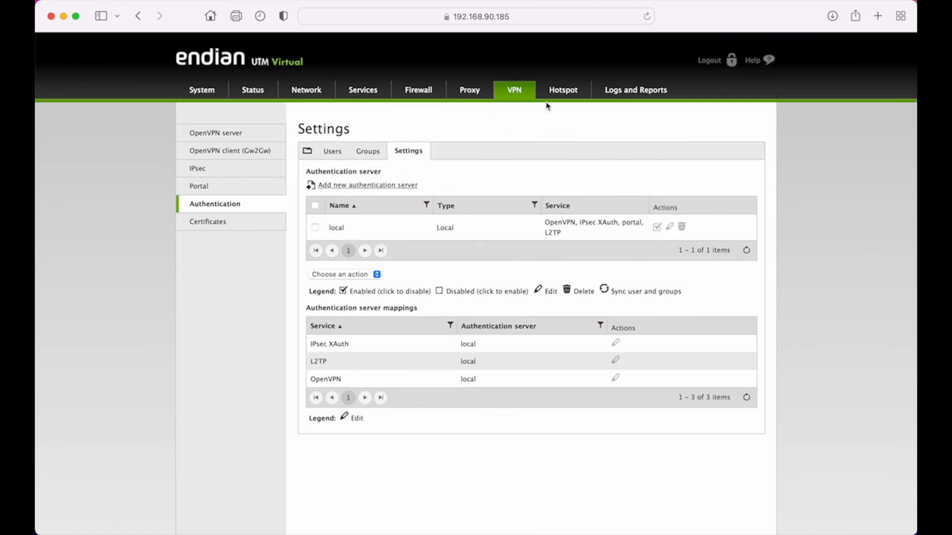
# View the Hotspot settings, then open the Logs and Reports dashboard
pyautogui.click(562, 90)
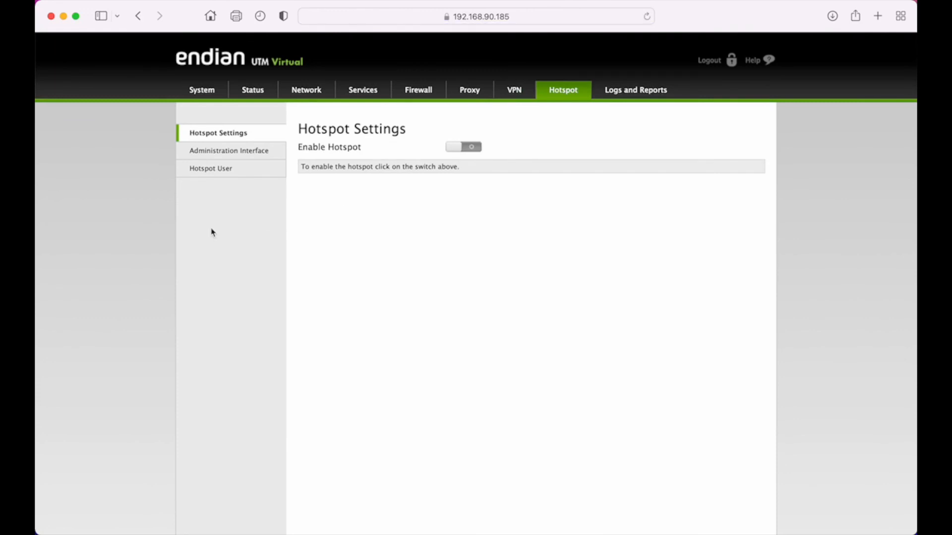
pyautogui.moveTo(298, 267)
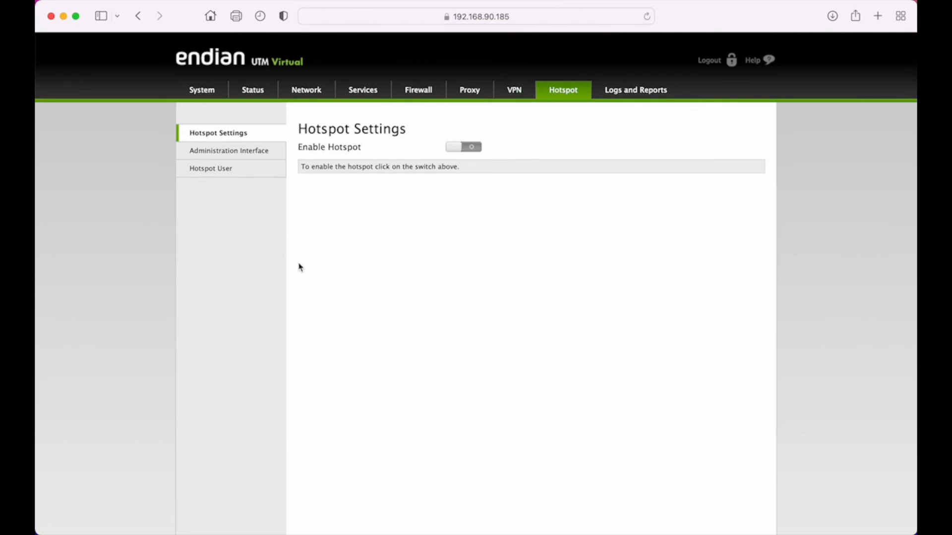
pyautogui.moveTo(217, 227)
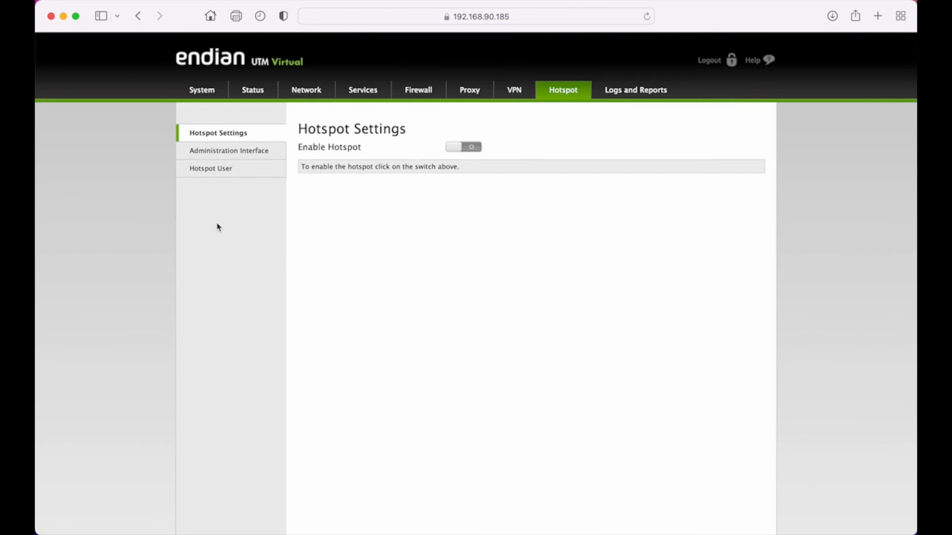
pyautogui.moveTo(278, 206)
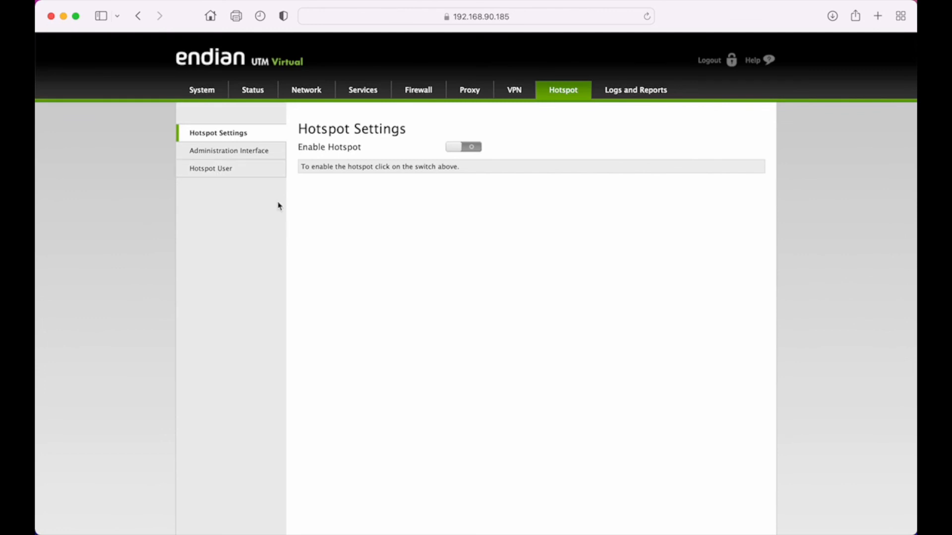
pyautogui.moveTo(232, 235)
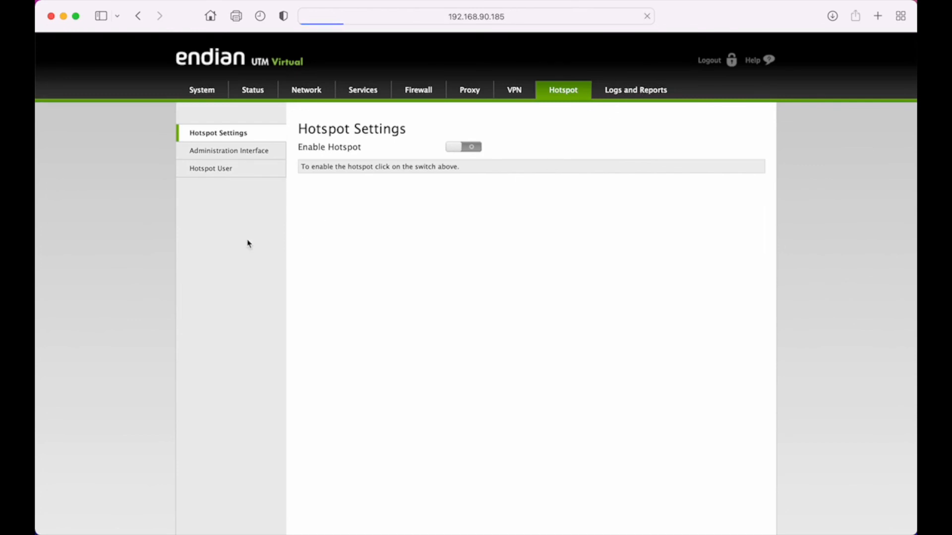
pyautogui.click(635, 90)
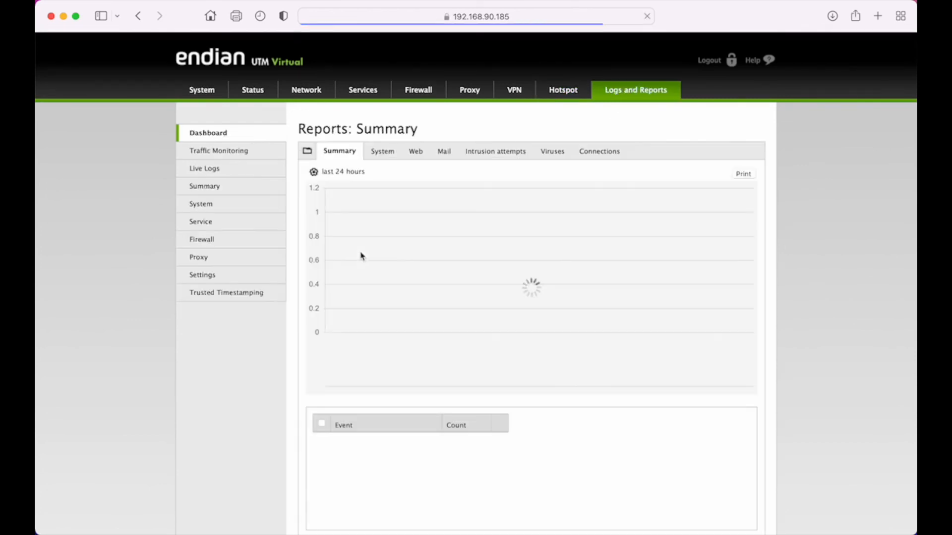